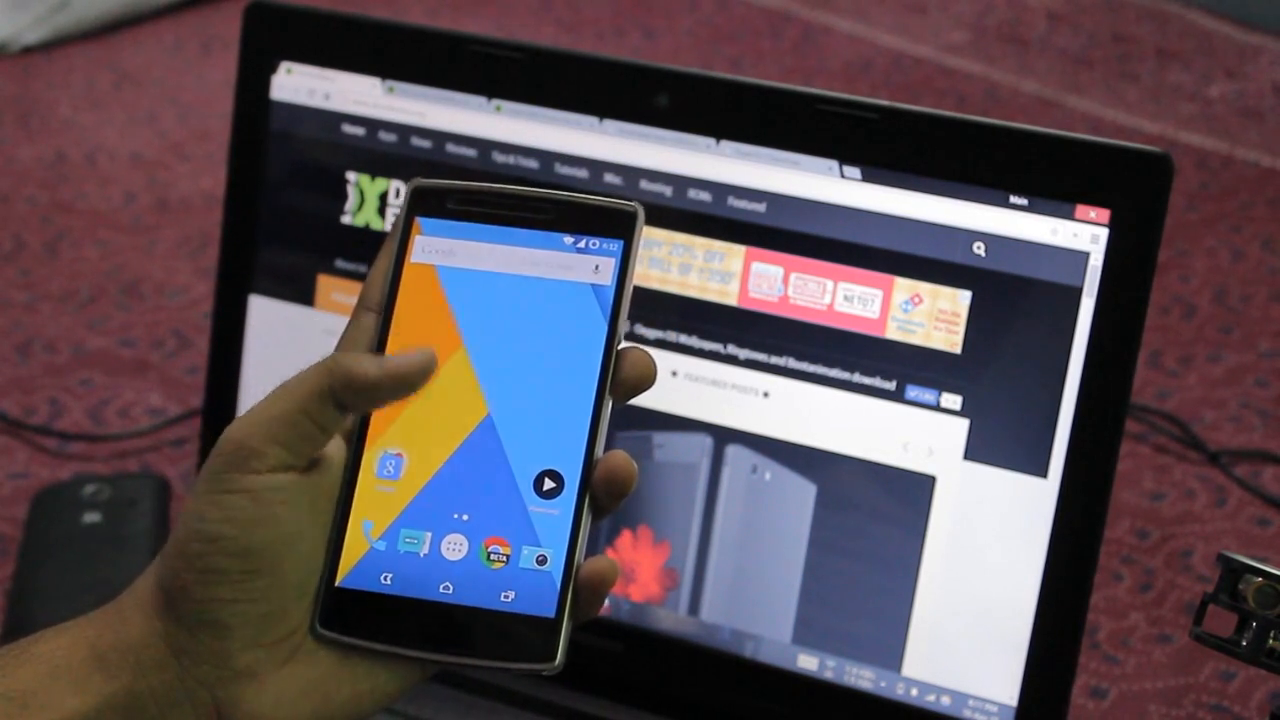
Open the phone's Settings and show the bottom entries, Developer options and About phone
left_click(473, 538)
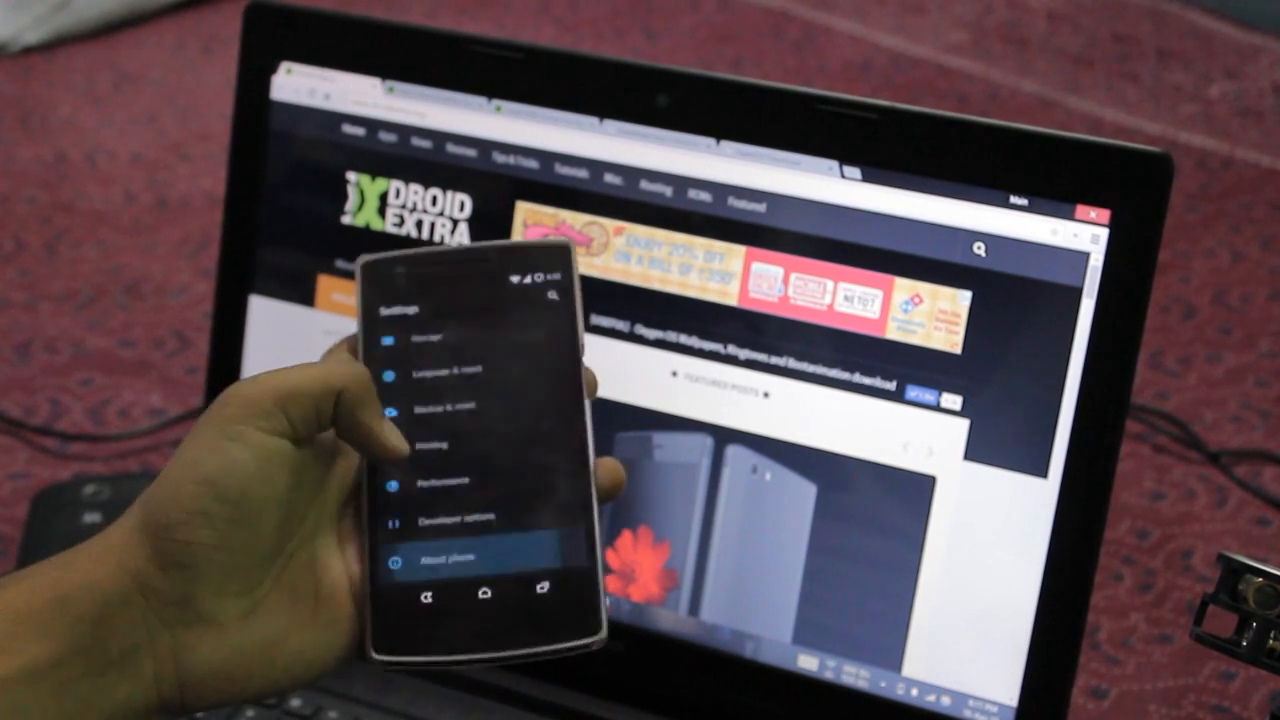
left_click(444, 551)
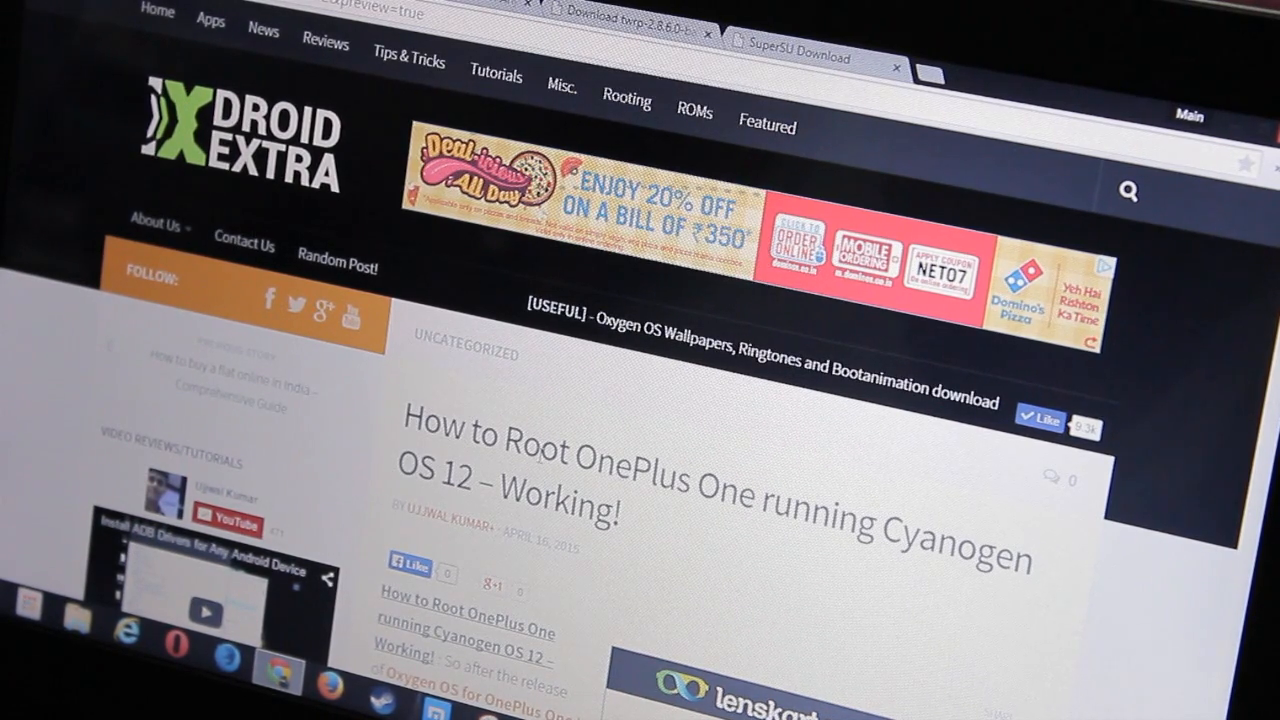
Scroll the OnePlus One root guide's requirements and bootloader-unlock steps to the ADB drivers link
scroll("down", 3)
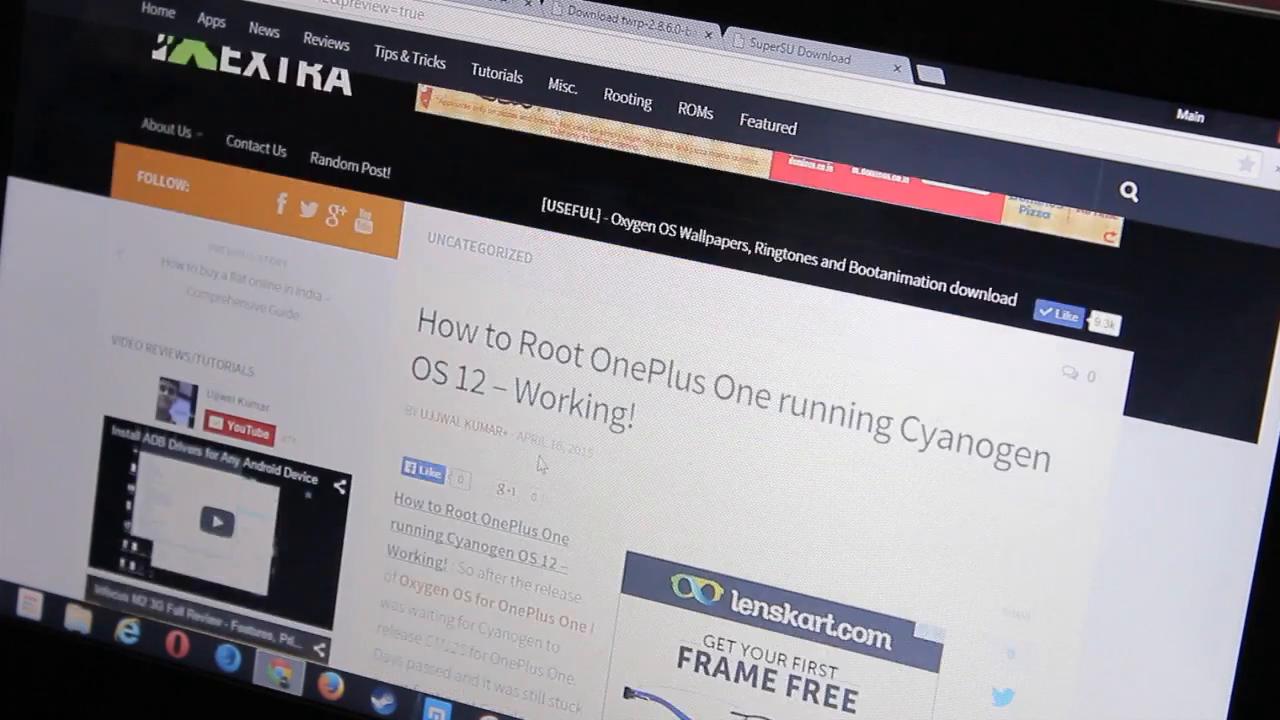
scroll("down", 3)
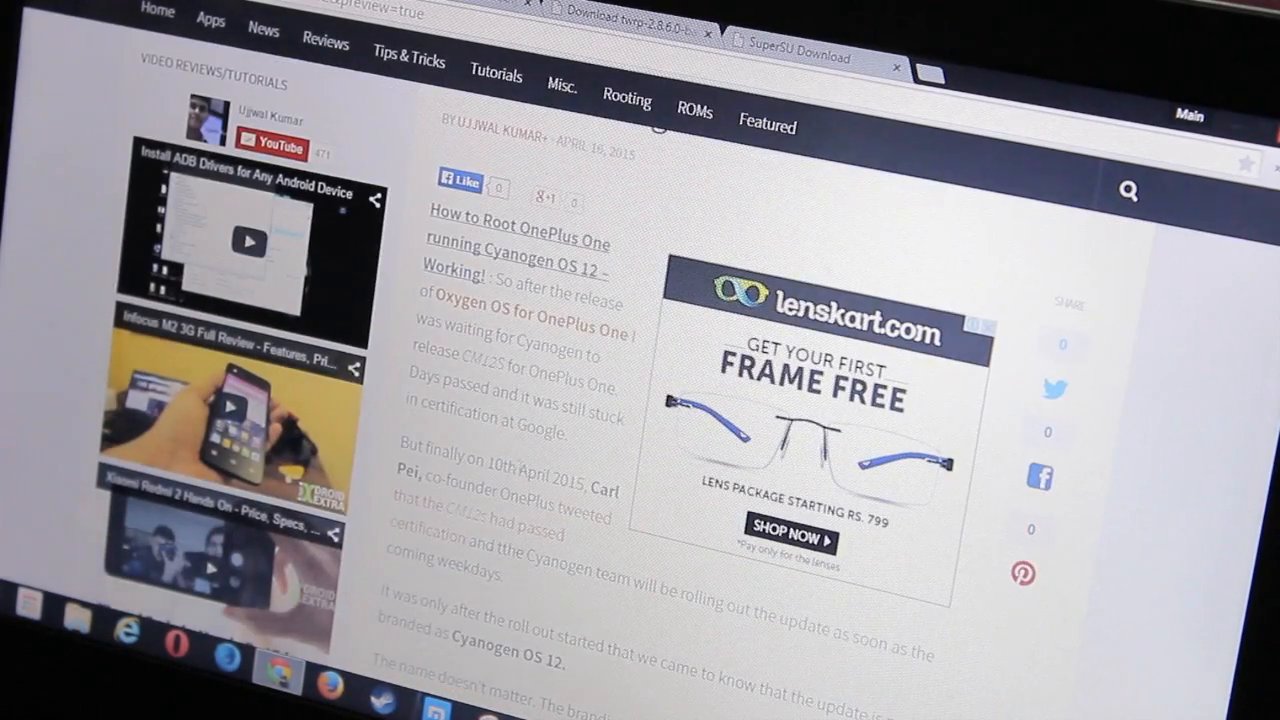
scroll("down", 3)
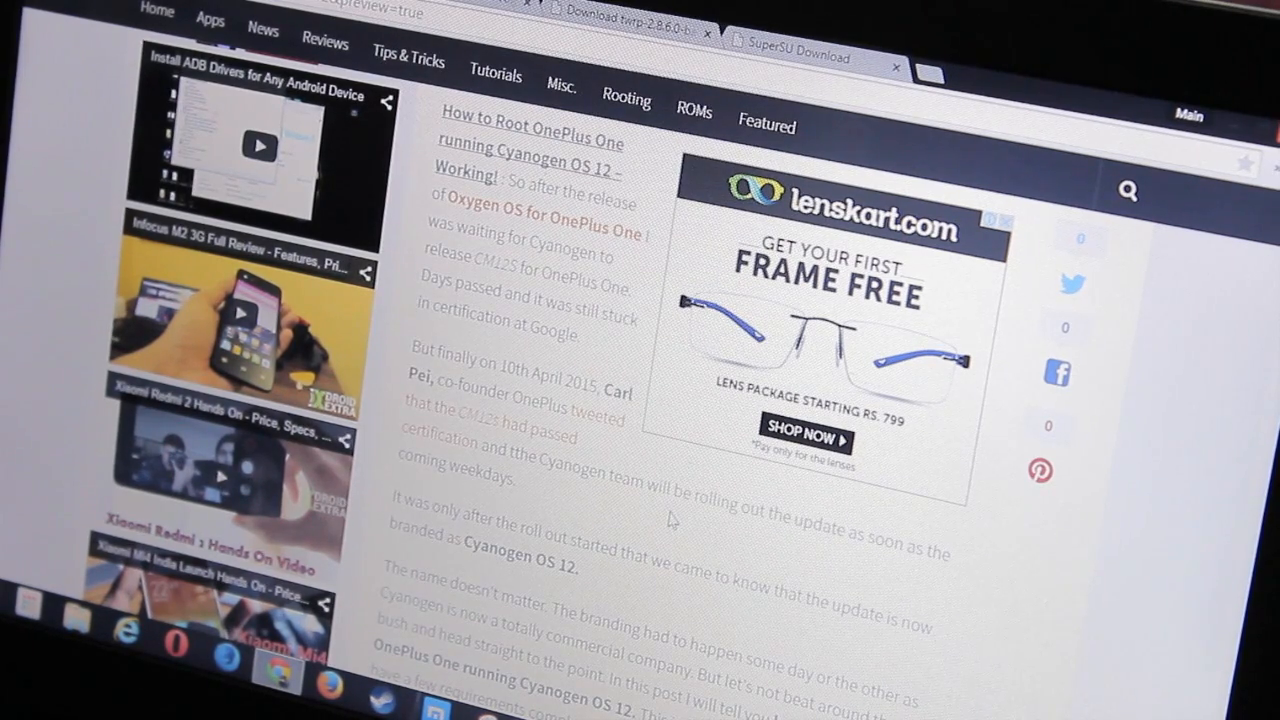
scroll("down", 3)
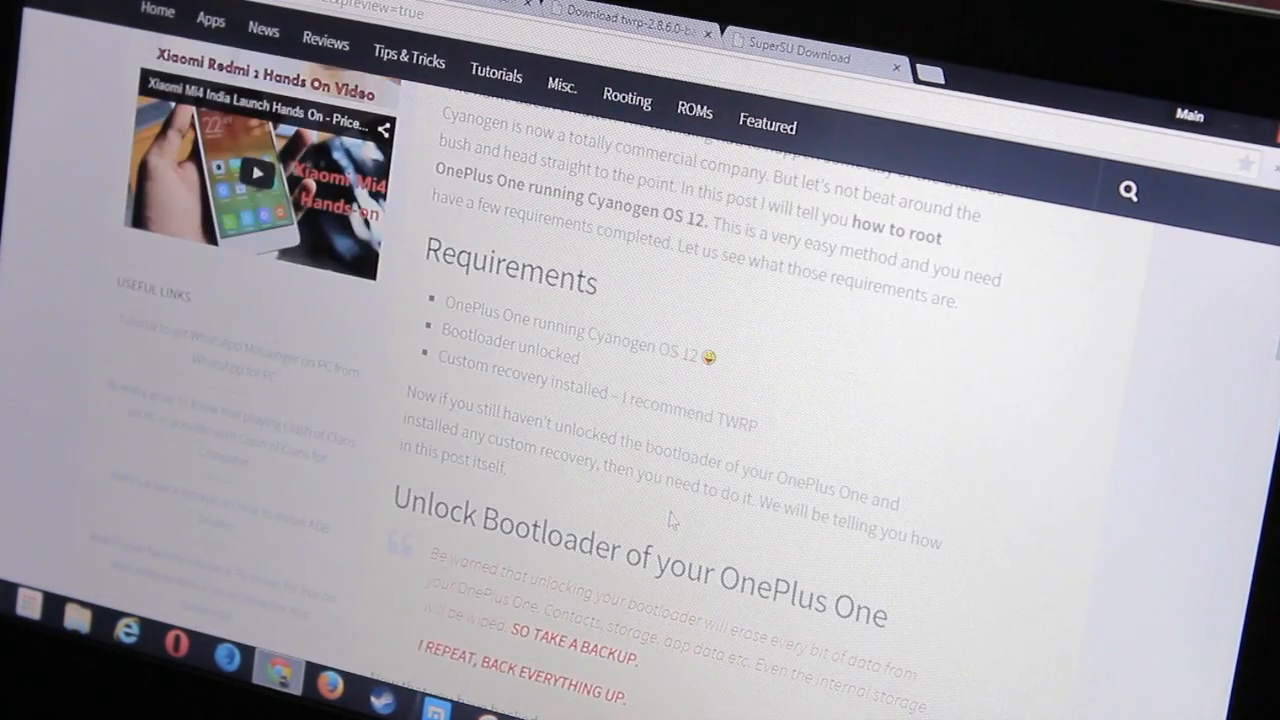
scroll("down", 3)
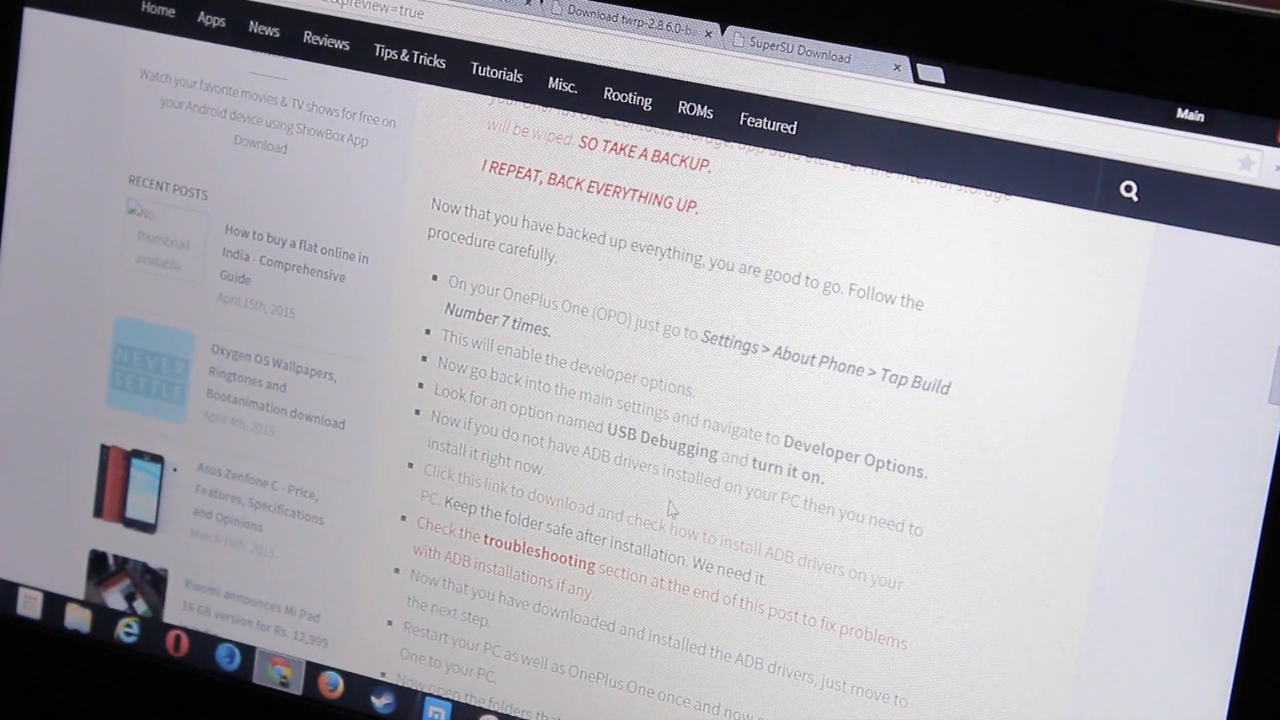
scroll("up", 3)
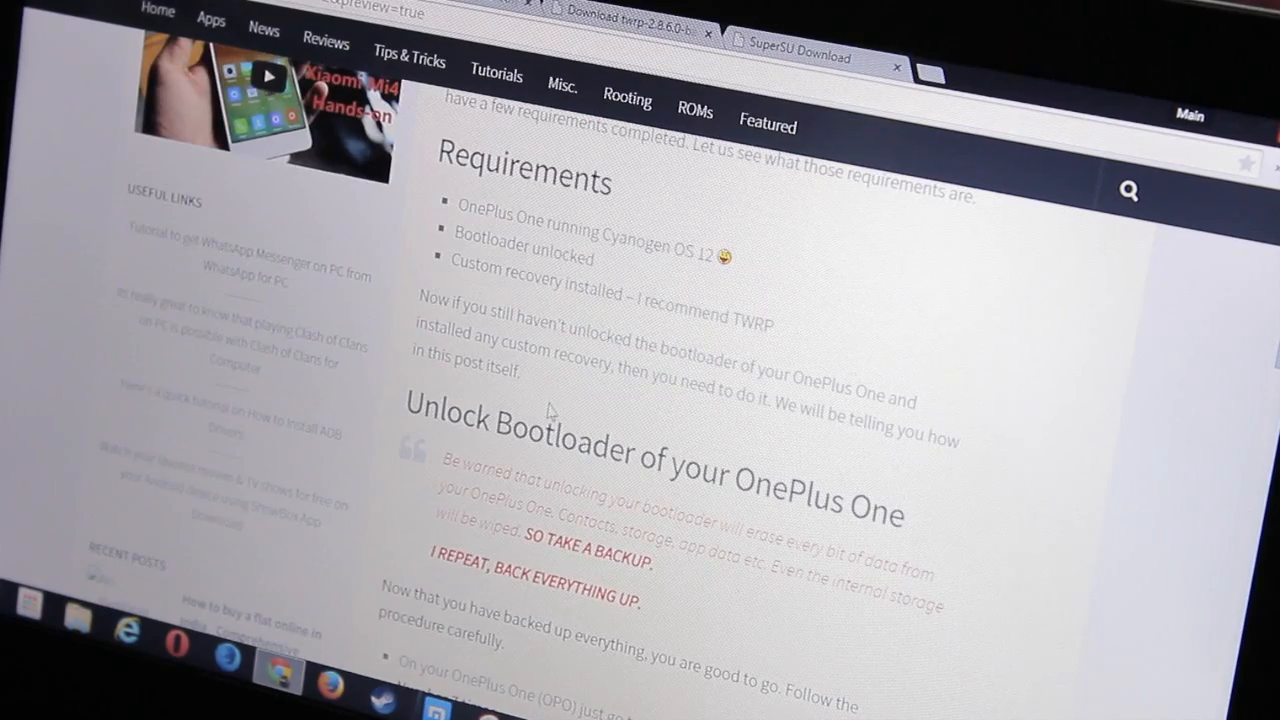
scroll("down", 3)
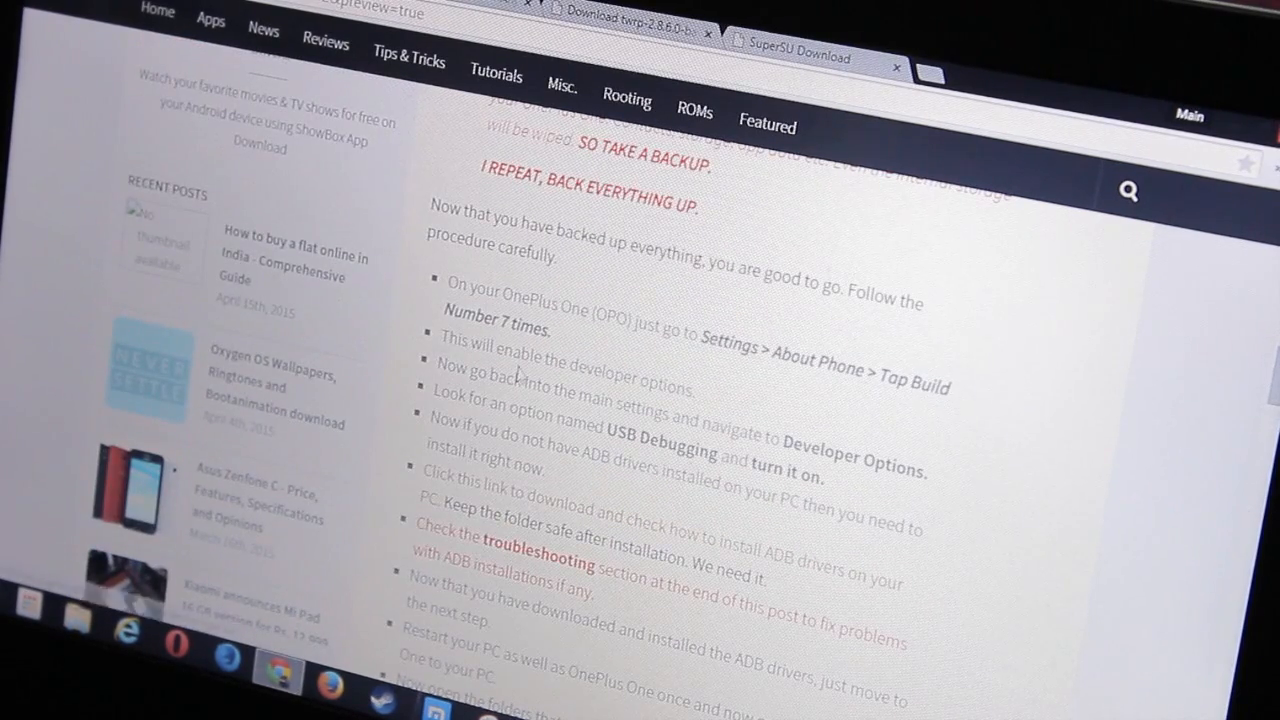
scroll("up", 3)
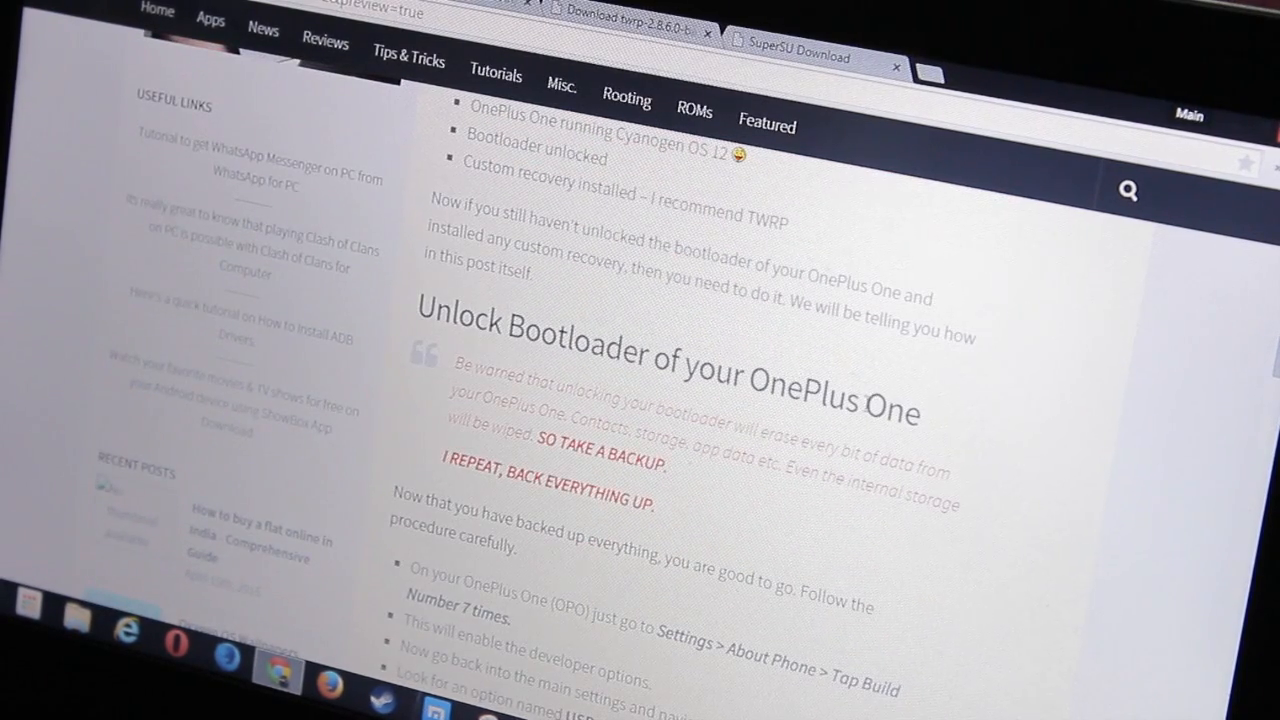
scroll("down", 3)
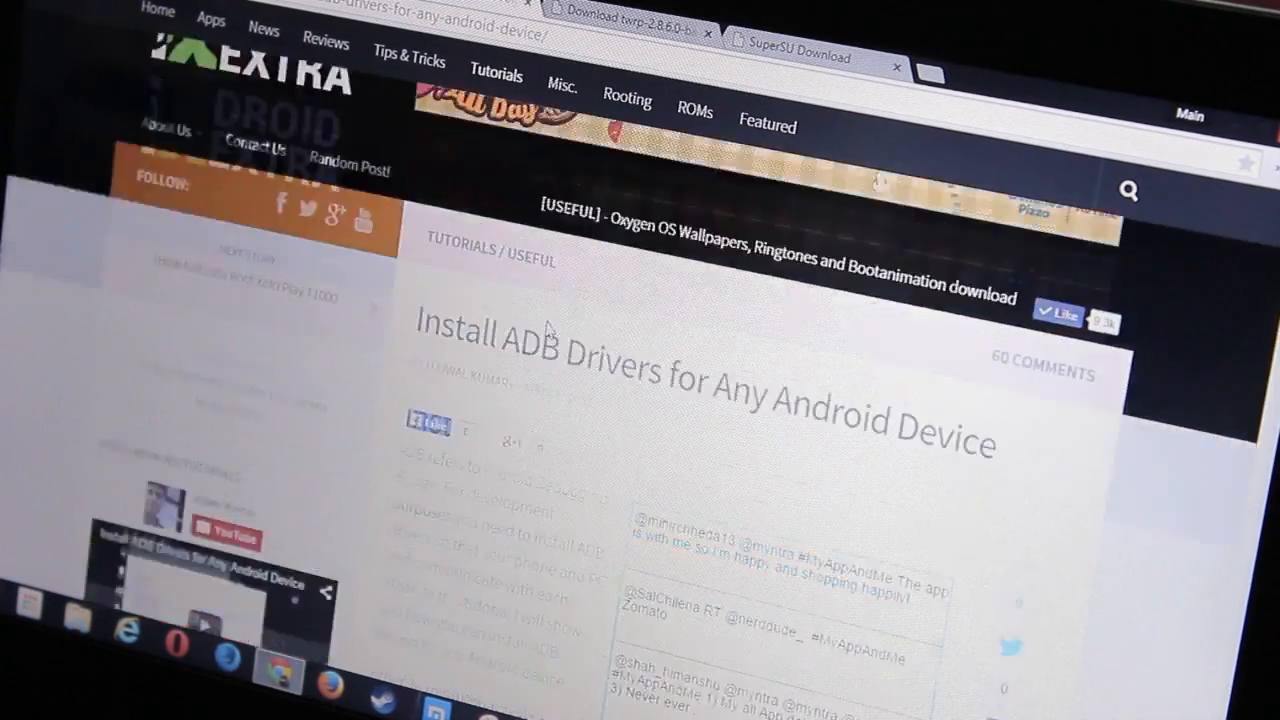
Follow the 'Download ADB Drivers [UPDATED]' link in the article's Downloads section
scroll("down", 3)
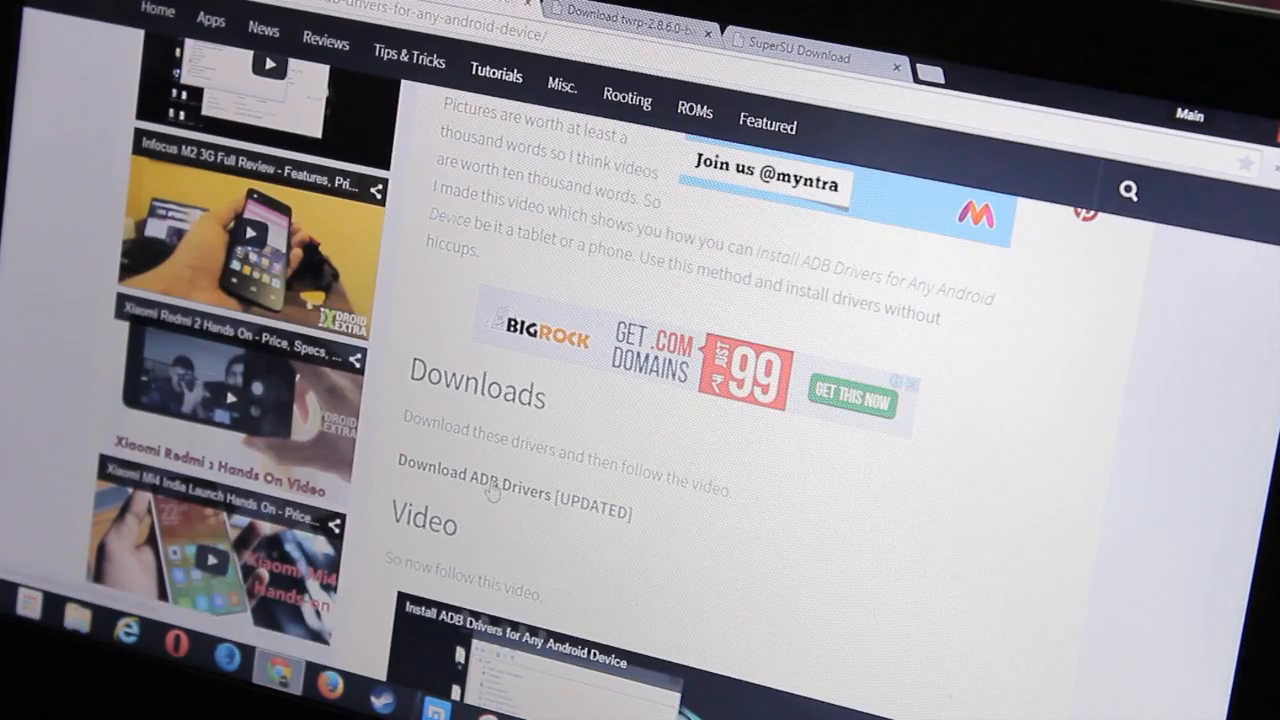
left_click(487, 492)
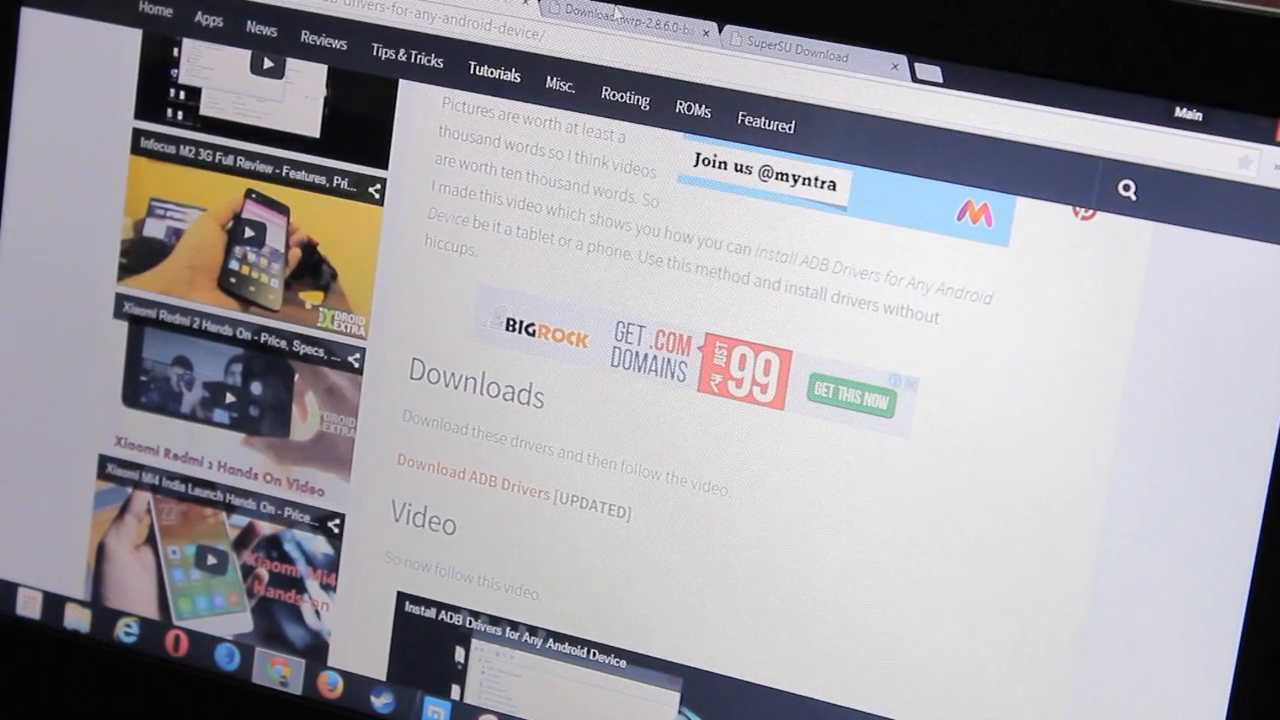
scroll("down", 3)
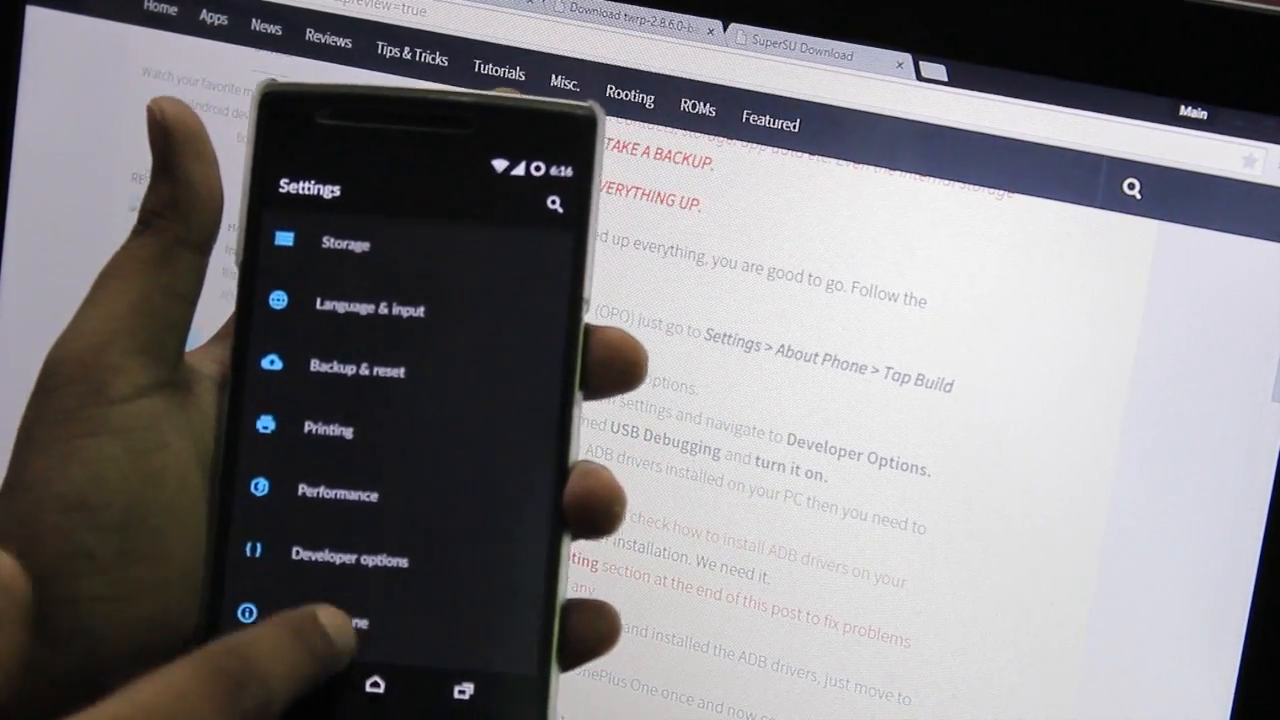
Tap Build number under About phone to enable developer options, then allow USB debugging
left_click(340, 620)
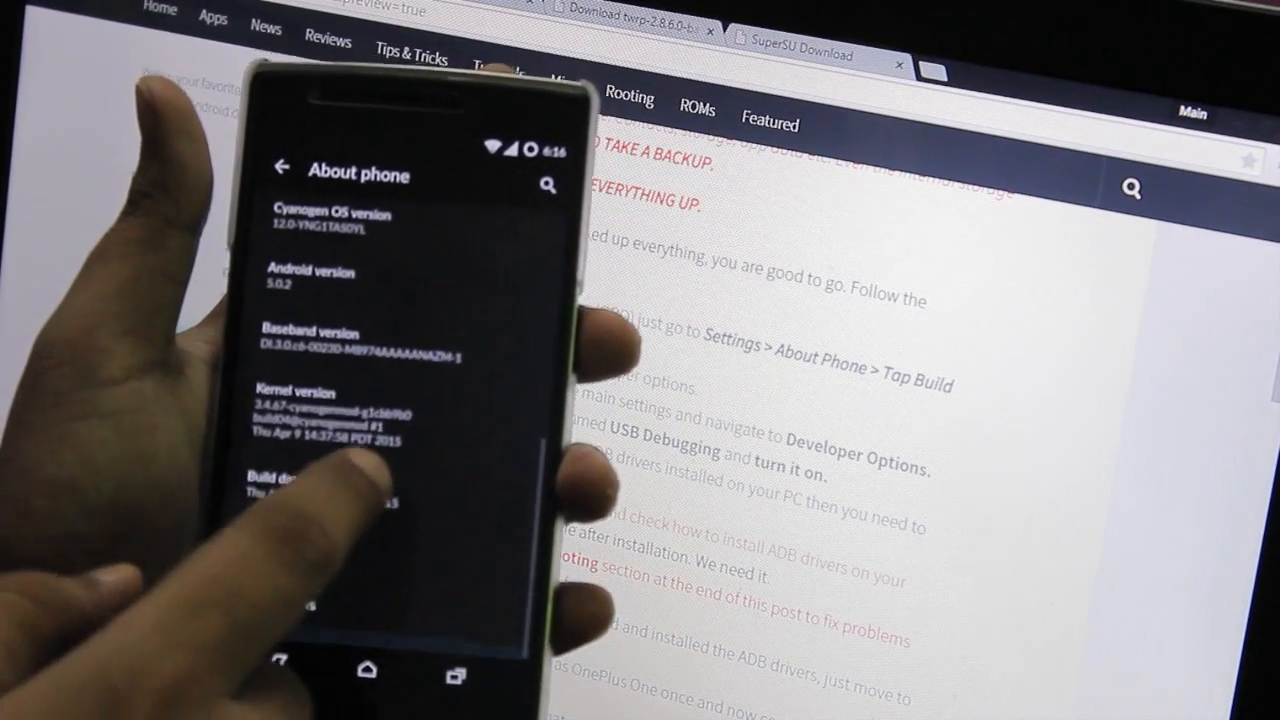
left_click(350, 488)
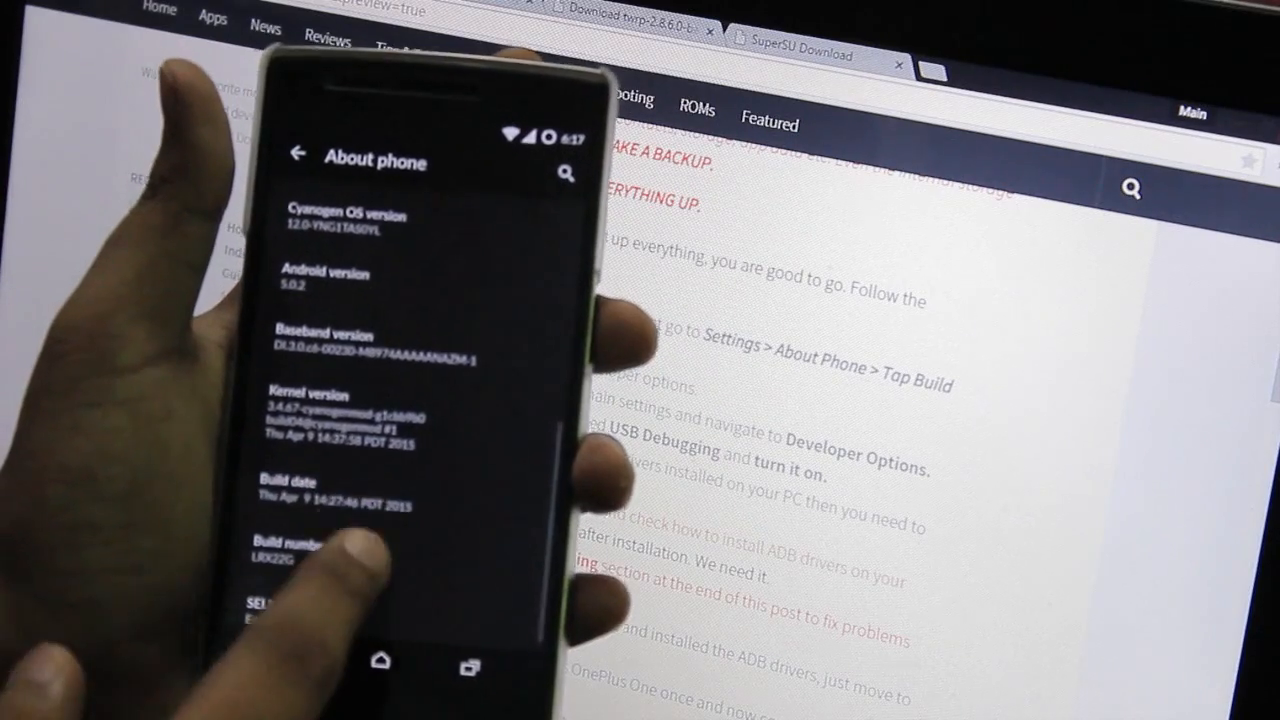
left_click(310, 547)
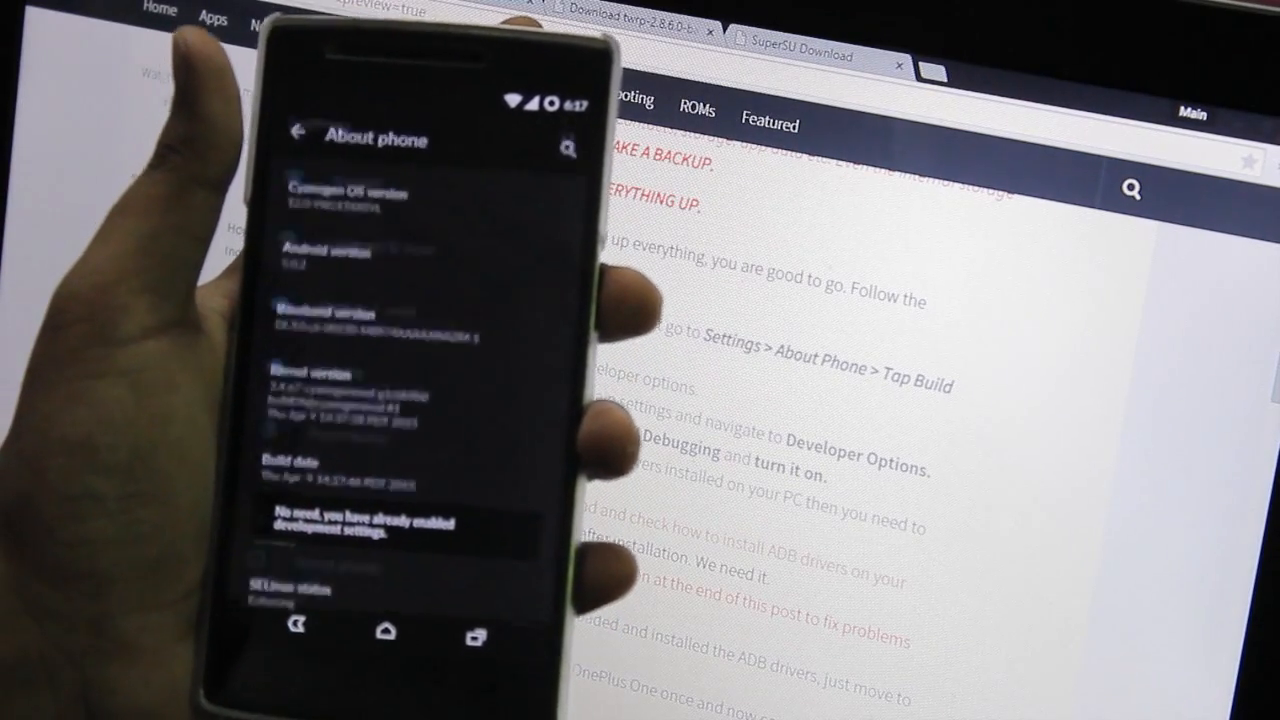
left_click(296, 131)
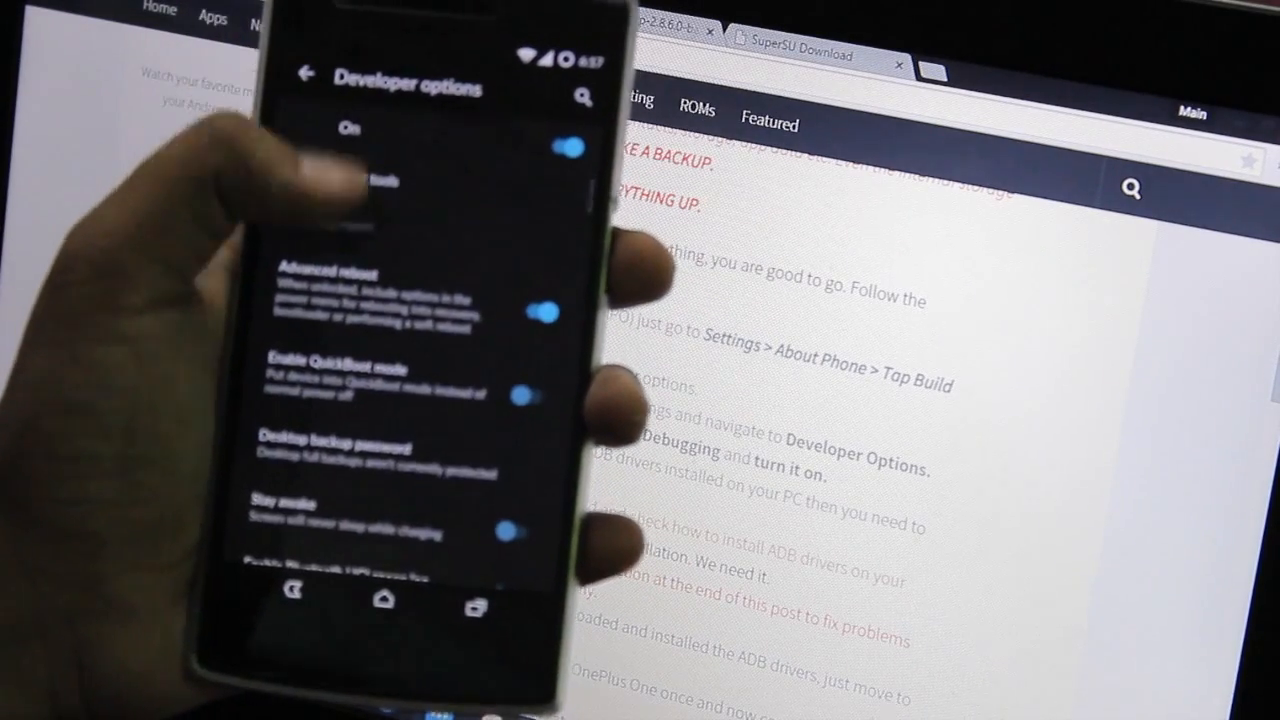
scroll("down", 3)
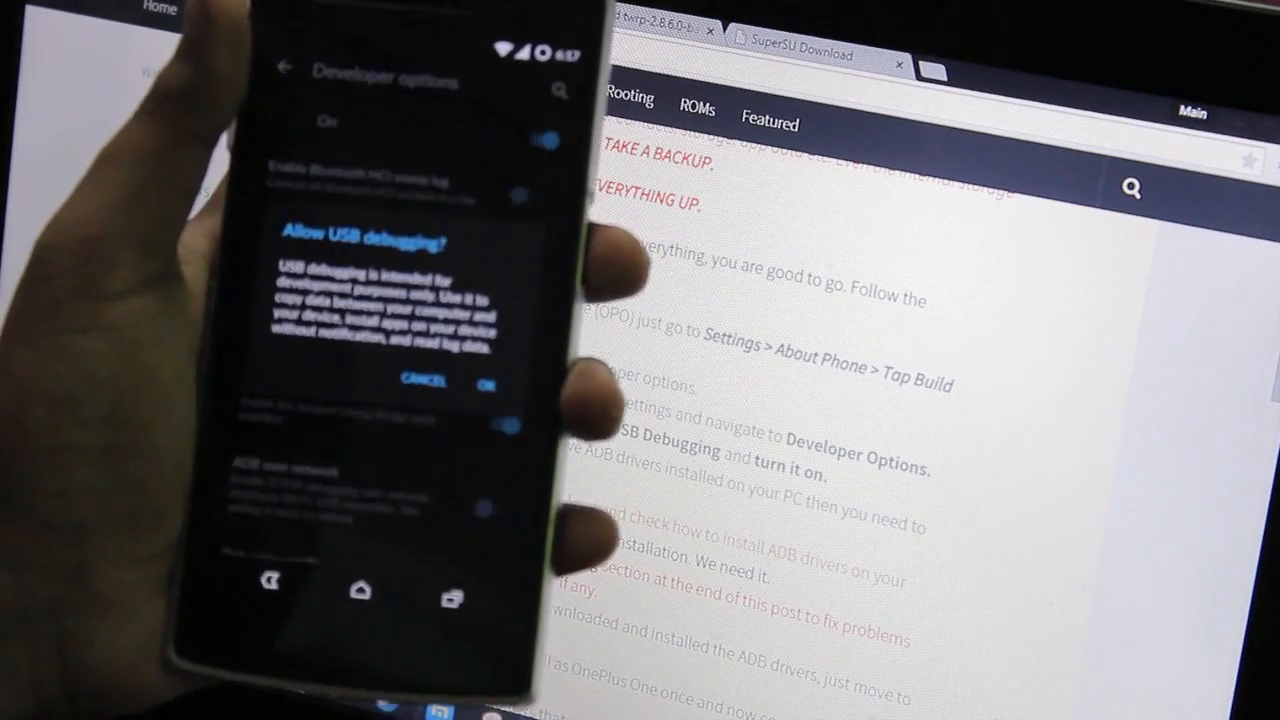
left_click(487, 382)
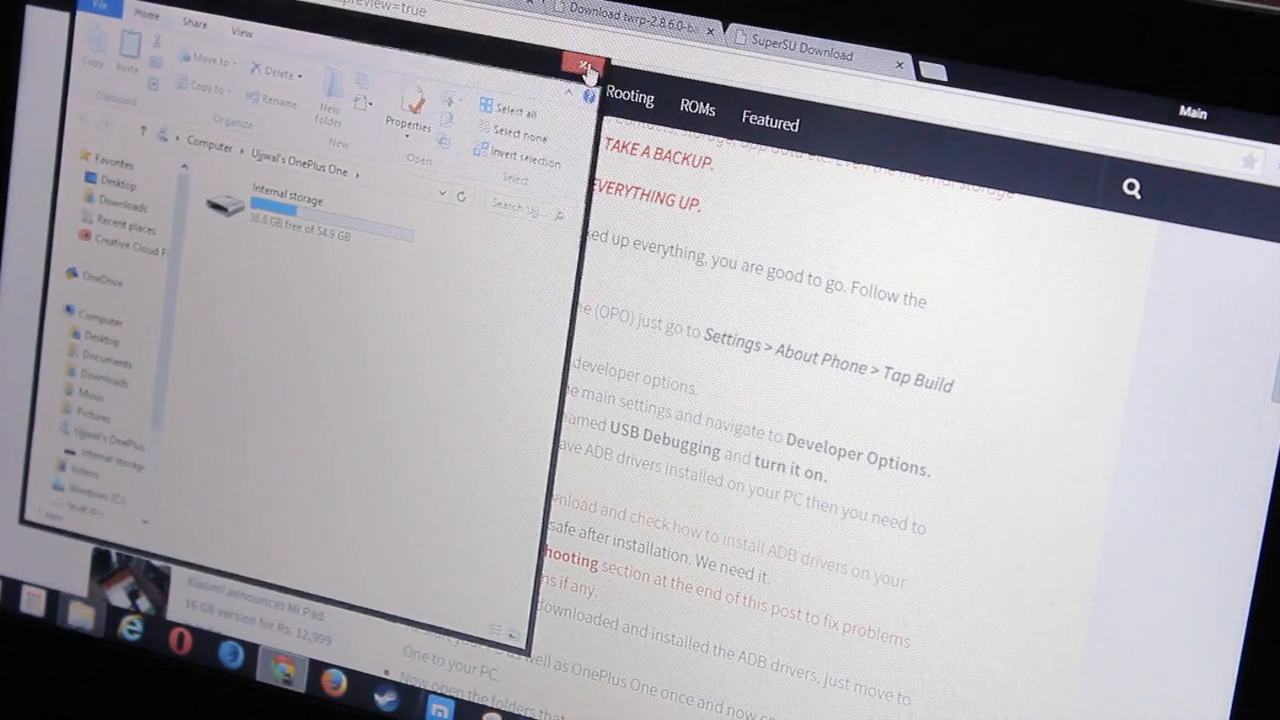
Close the phone storage window and open the ADB Drivers_Updated folder on Nexus (I:)
left_click(583, 63)
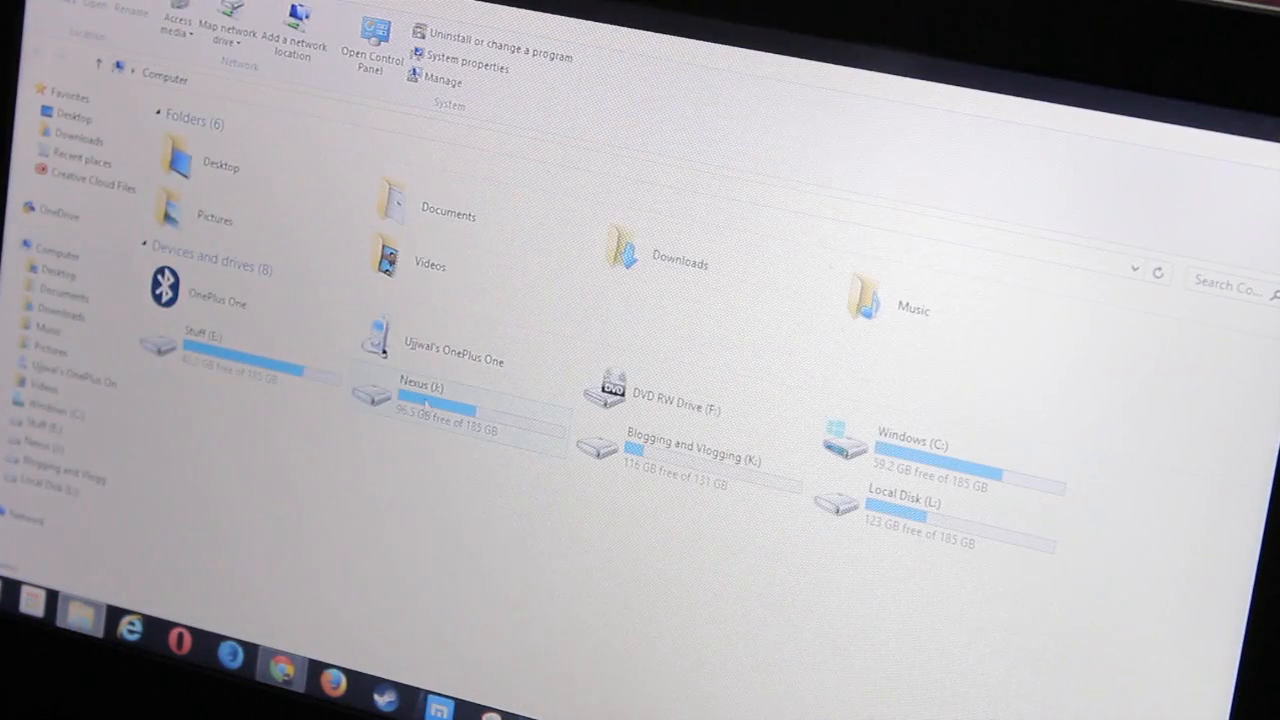
left_click(430, 395)
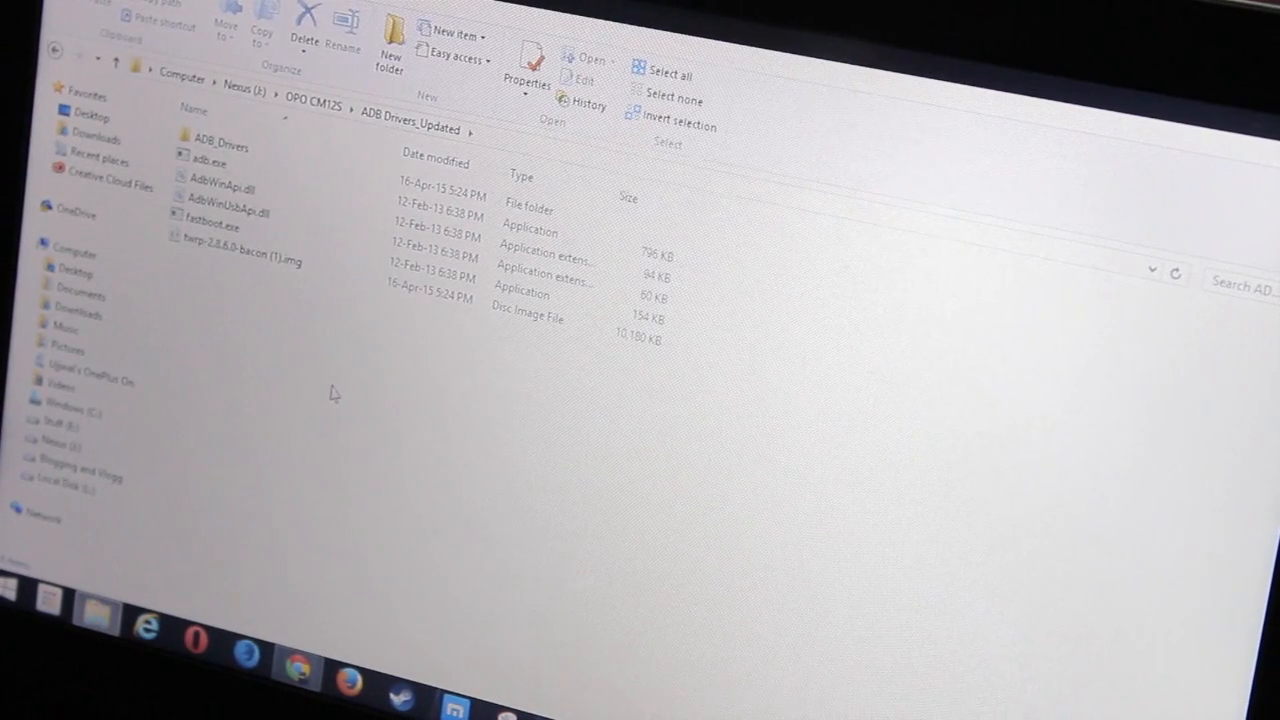
mouse_move(245, 387)
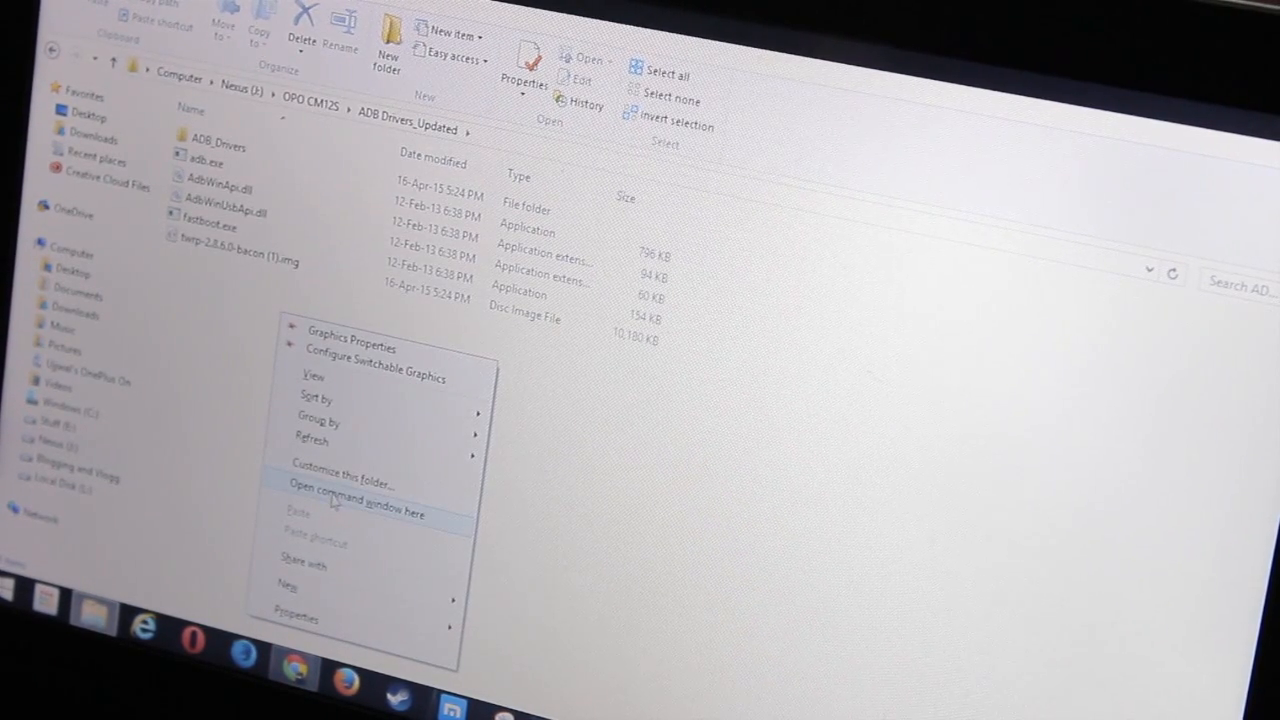
left_click(340, 490)
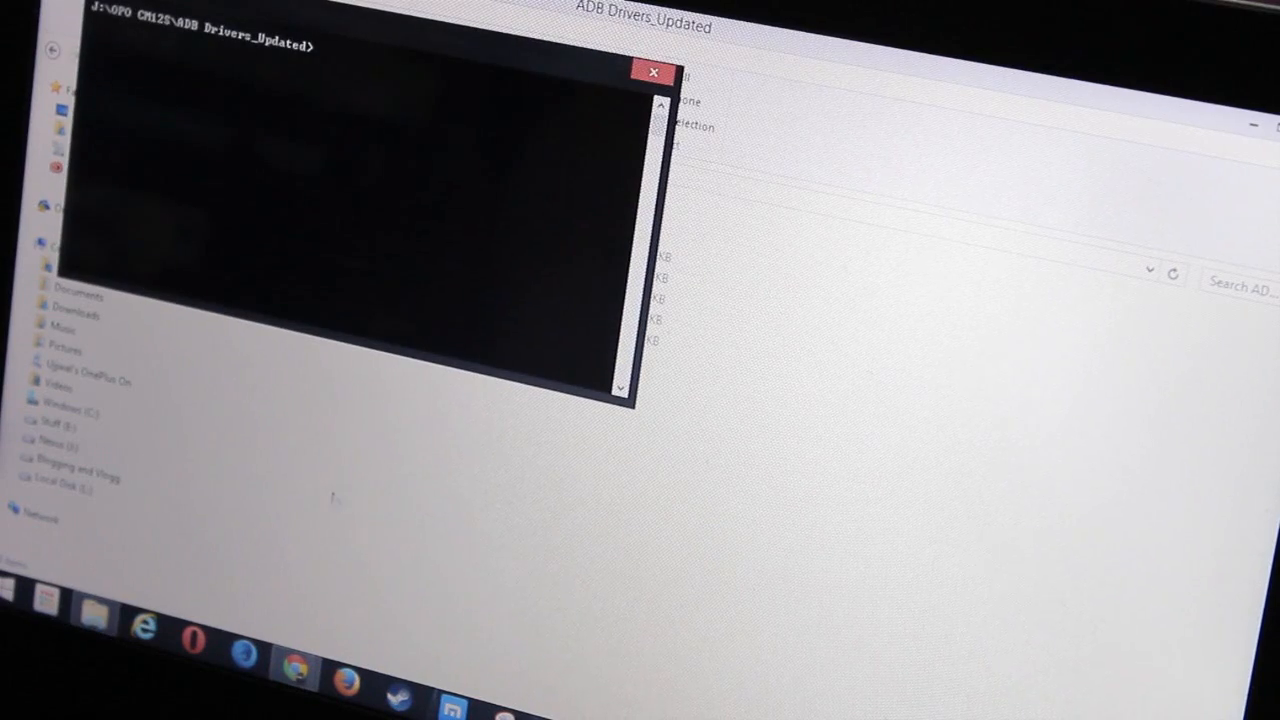
mouse_move(338, 168)
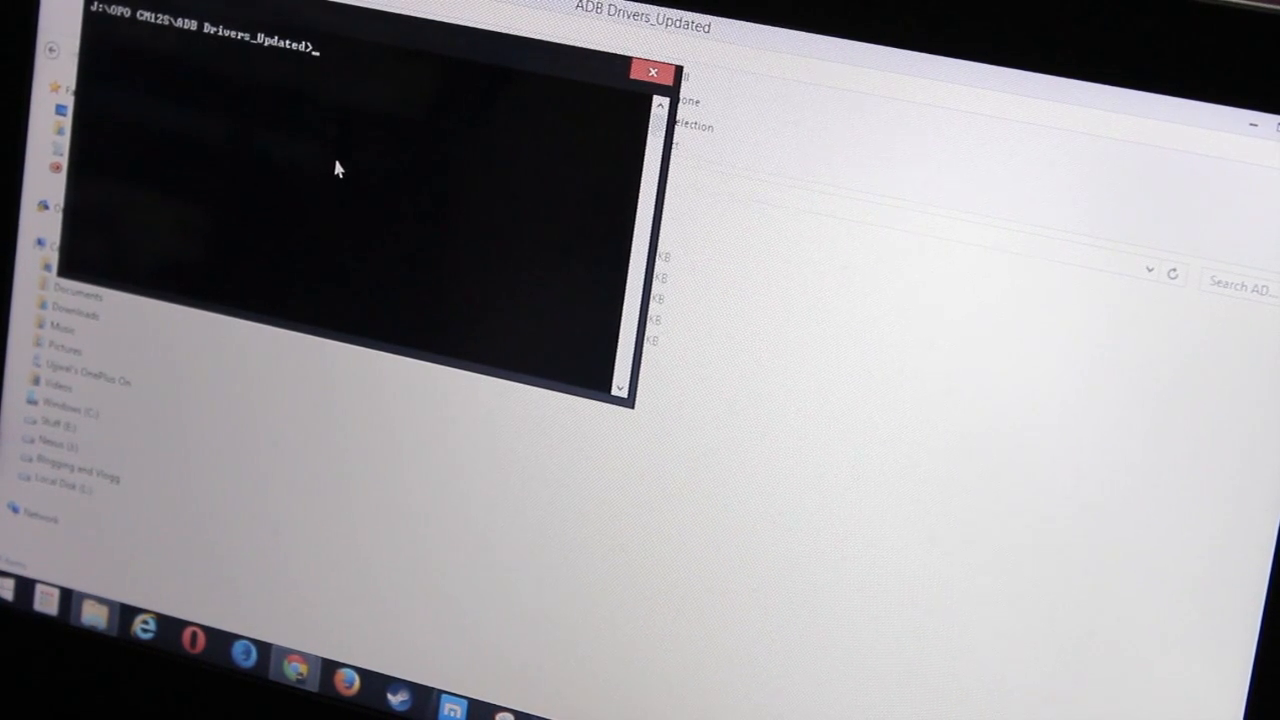
Run adb devices until the phone is listed as an attached device
type("adb devices")
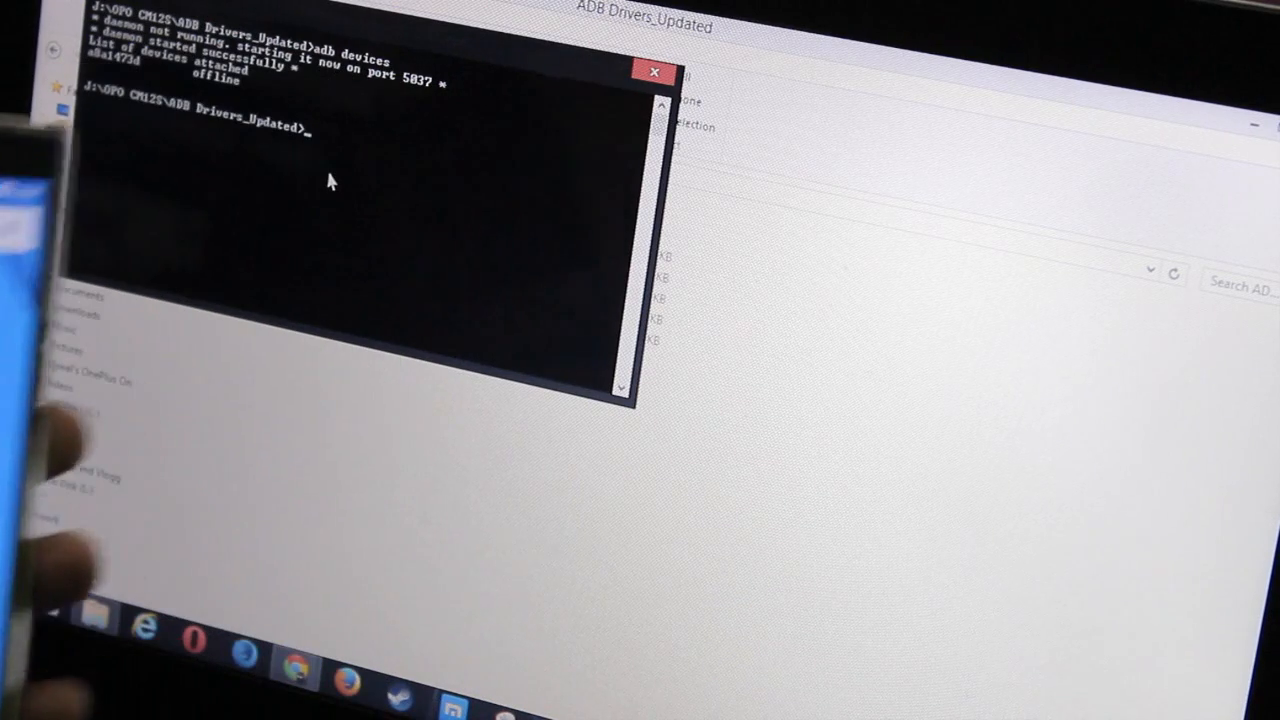
type("adb devices")
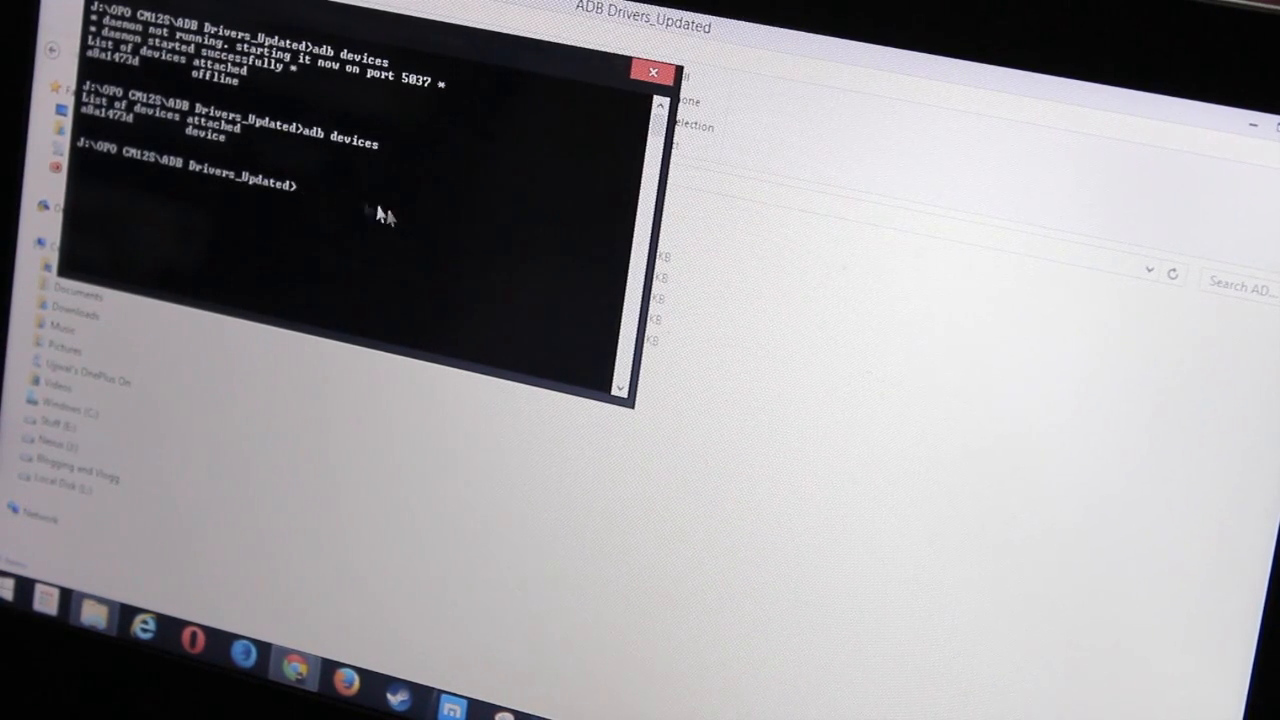
mouse_move(398, 218)
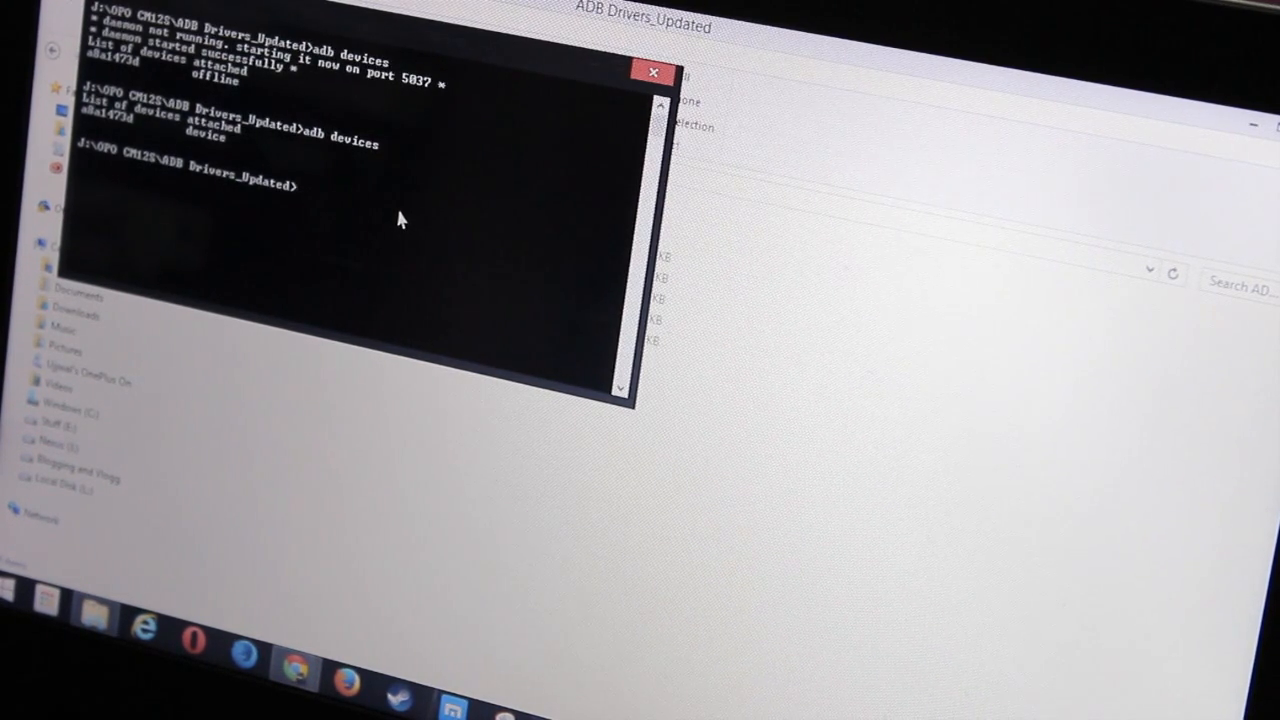
type("adb re")
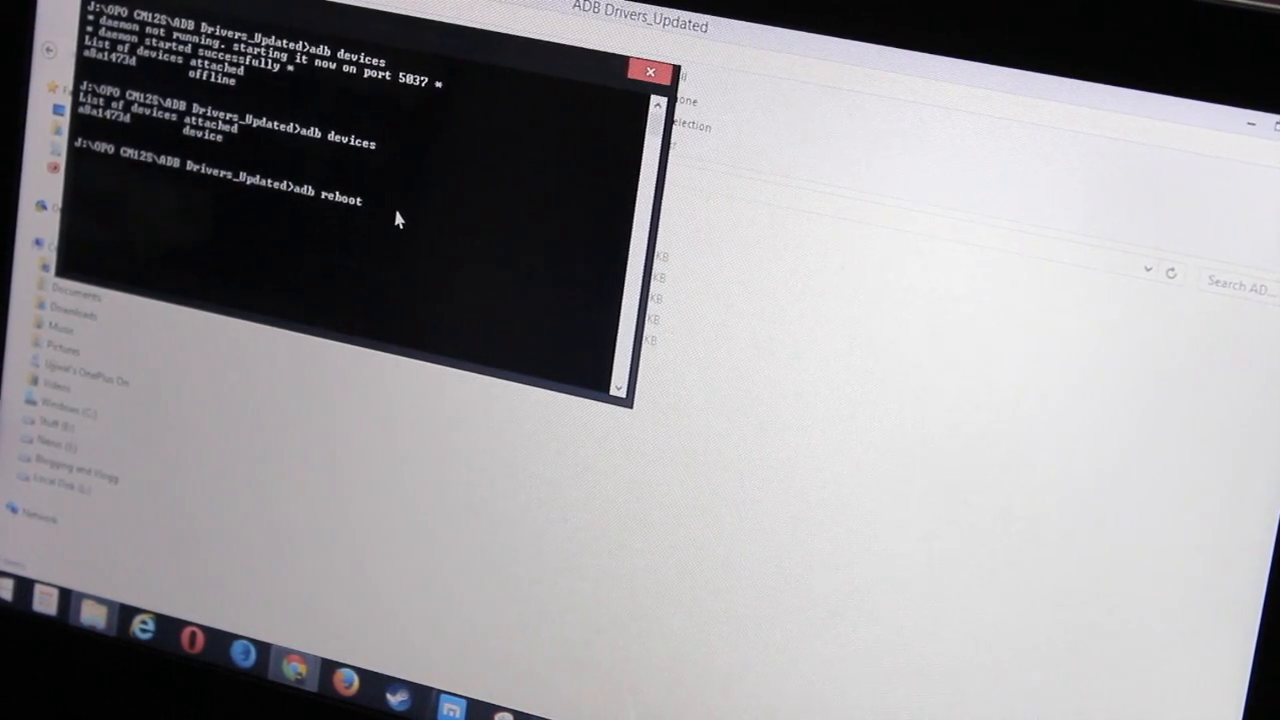
Reboot the phone into the bootloader and unlock it with fastboot oem unlock
type("bootloader")
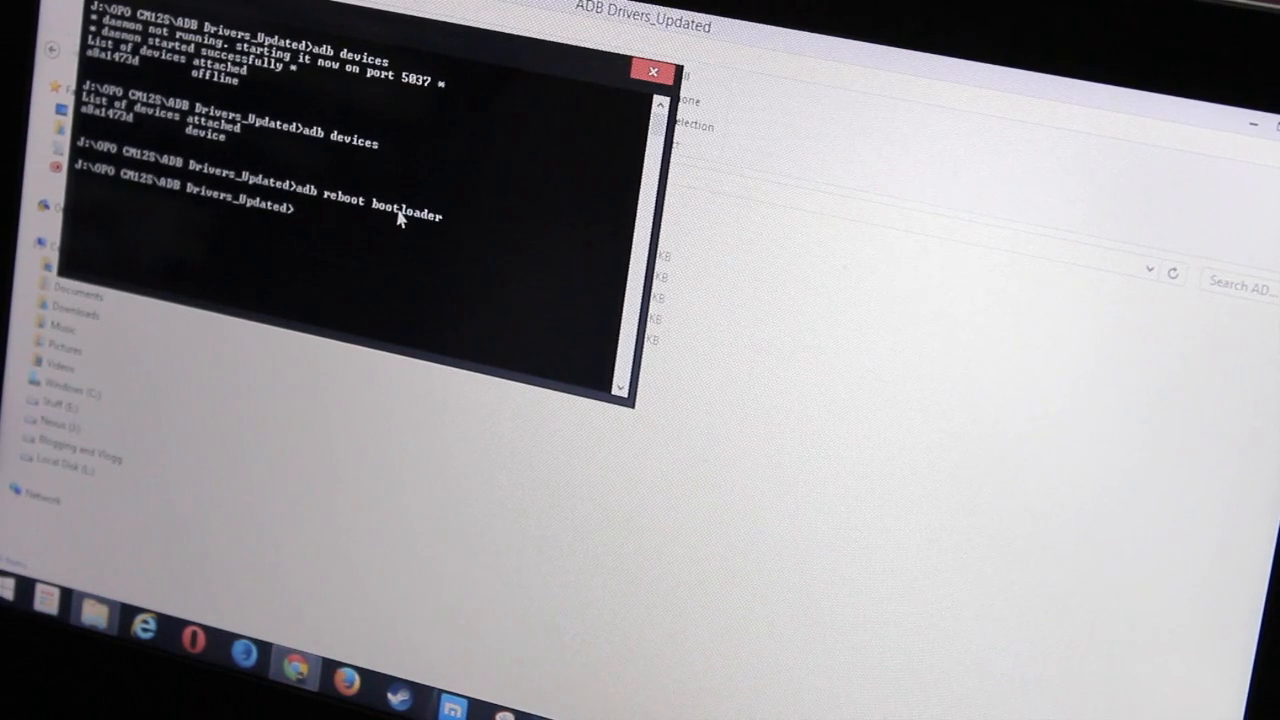
type("fastboot oem")
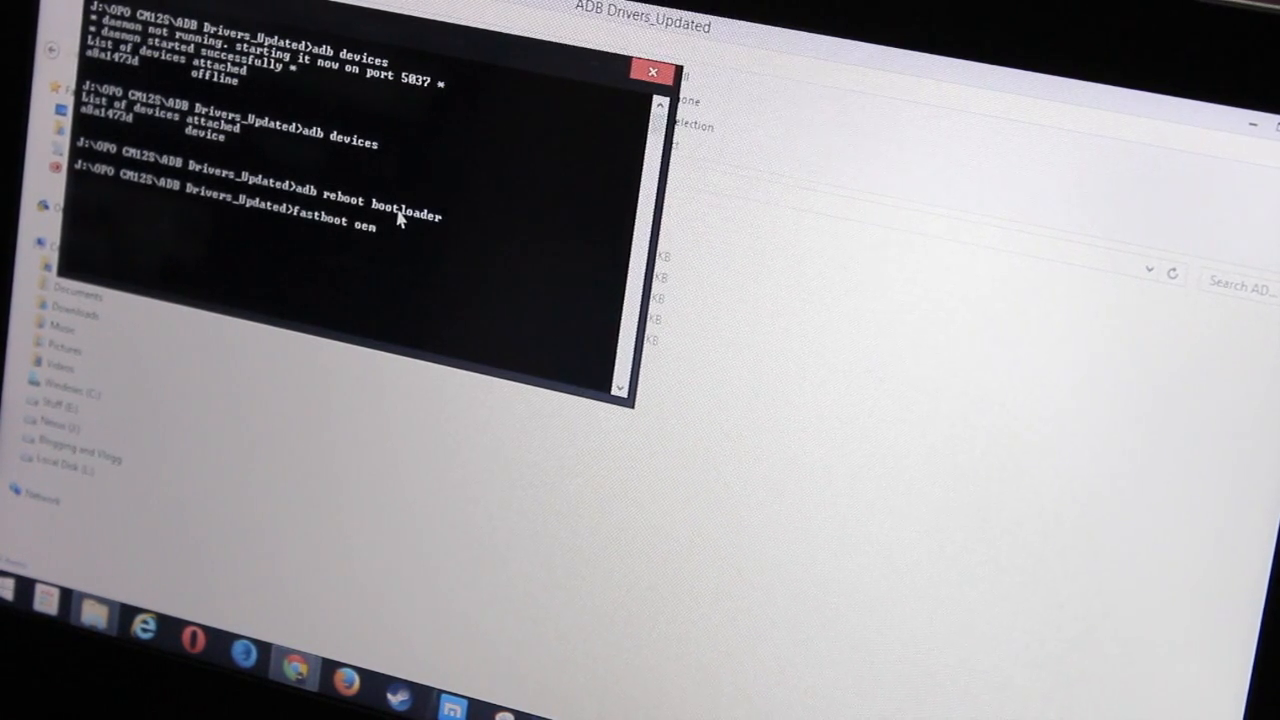
type("unlock")
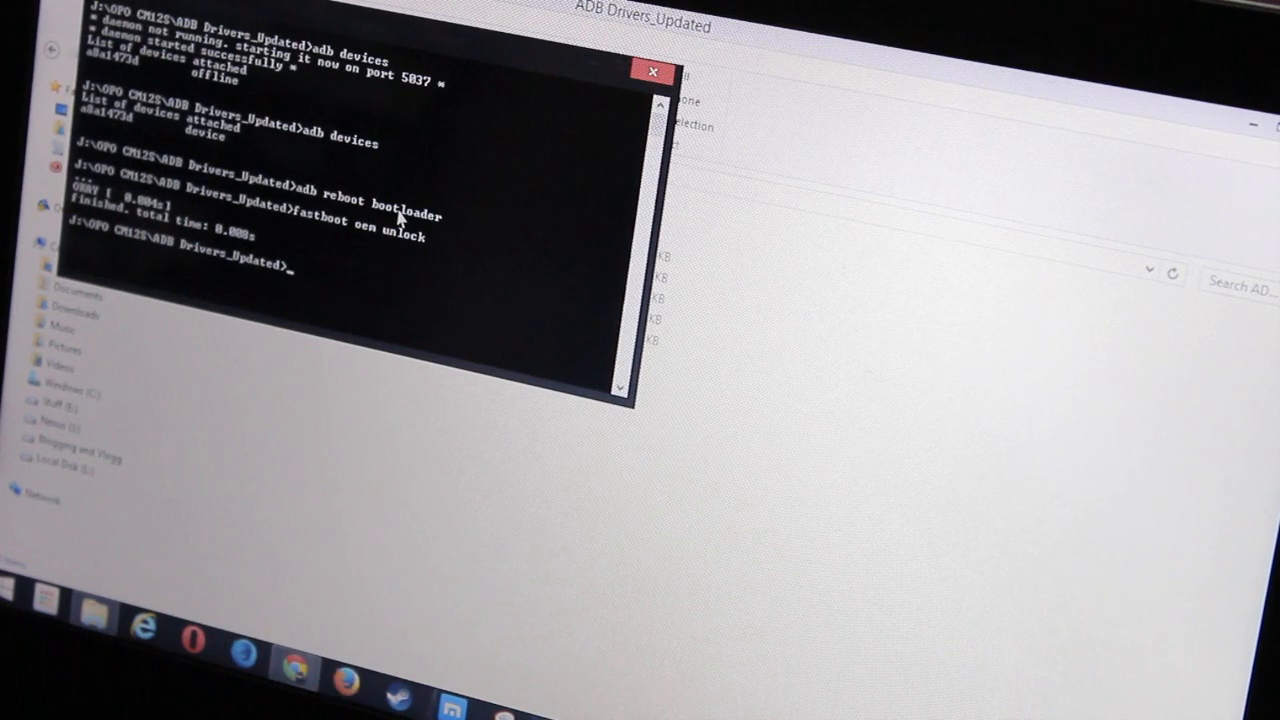
Type the fastboot reboot command to restart the unlocked phone
type("fast")
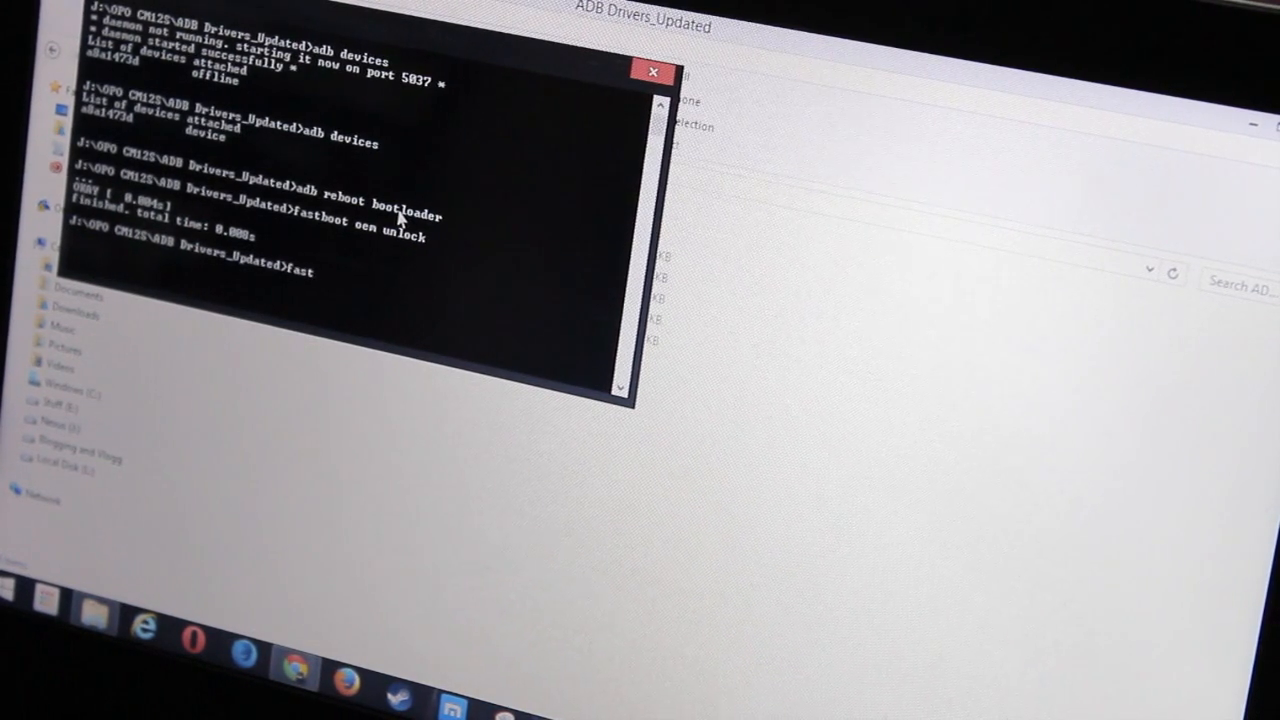
type("boot")
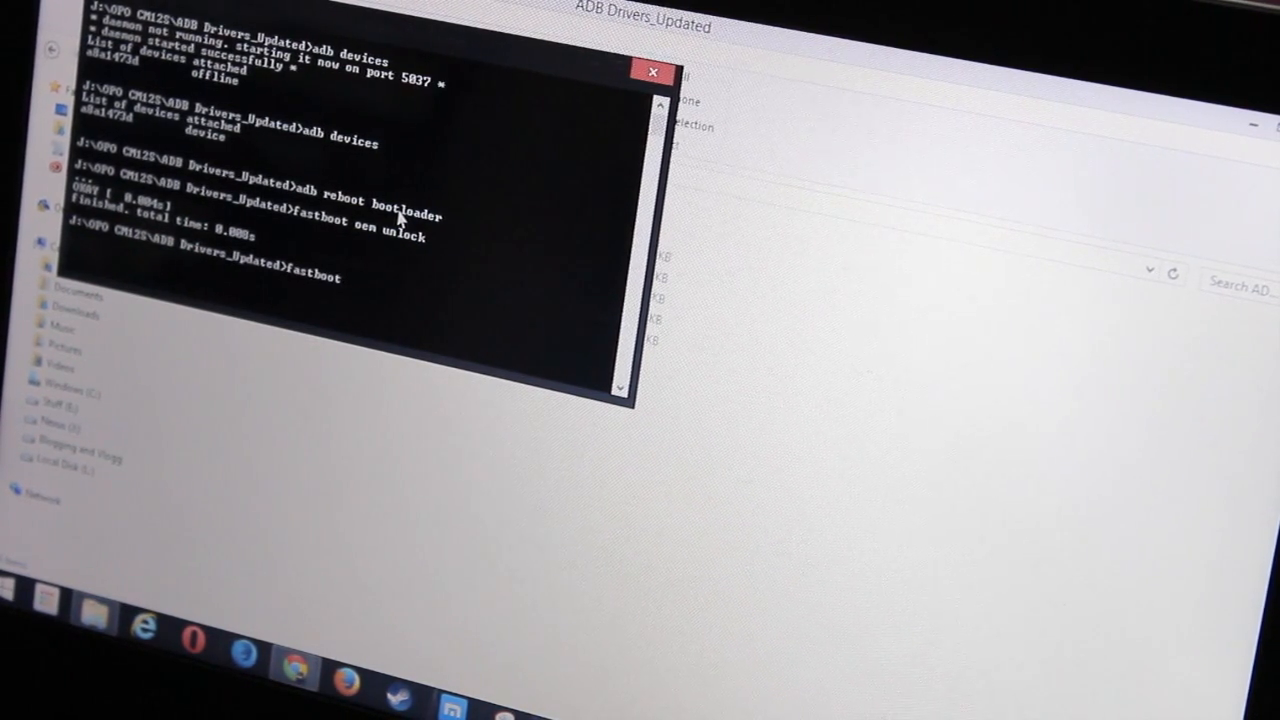
type("rebbo")
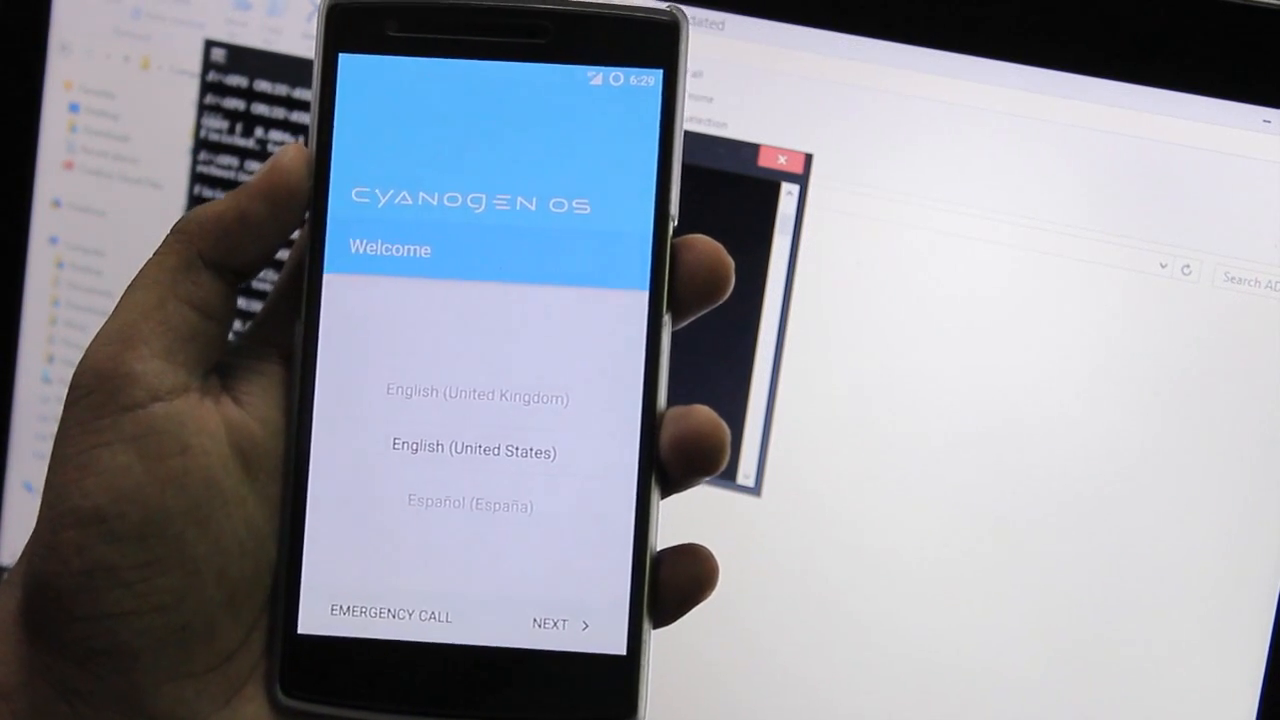
Skip through setup in English (US) with no Wi-Fi, Tap & Go, Google or Cyanogen account
left_click(562, 624)
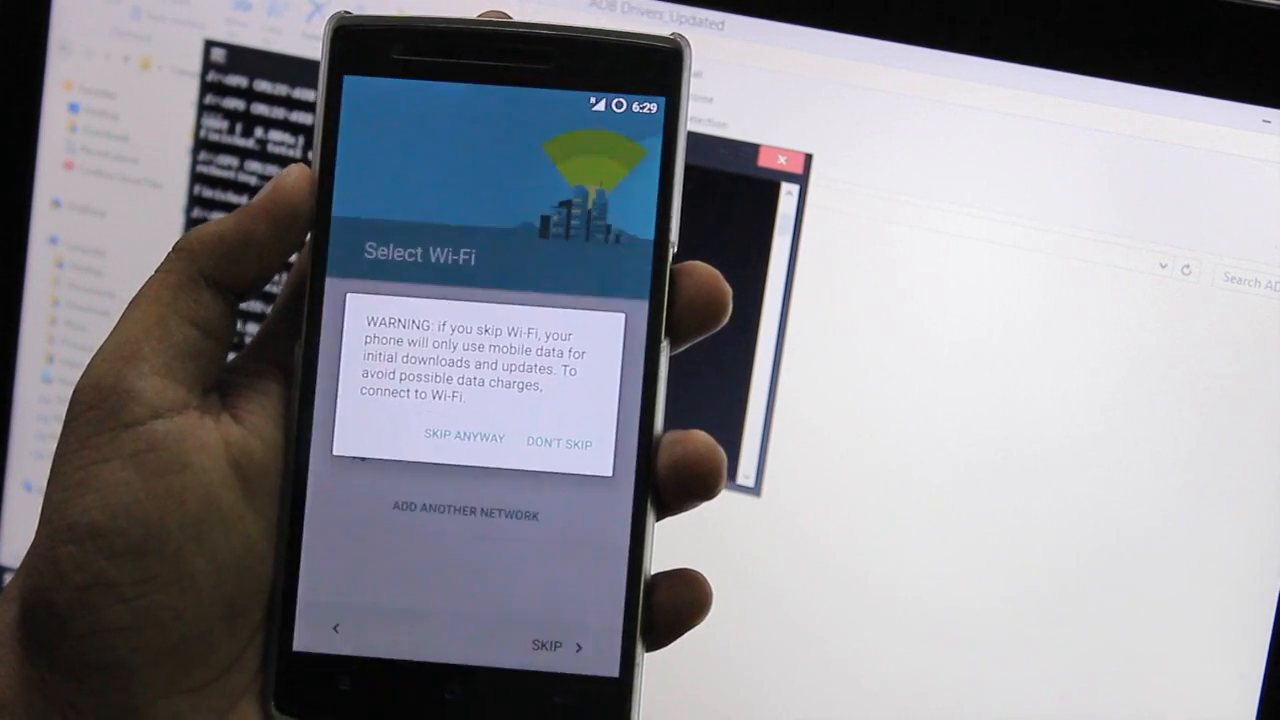
left_click(461, 438)
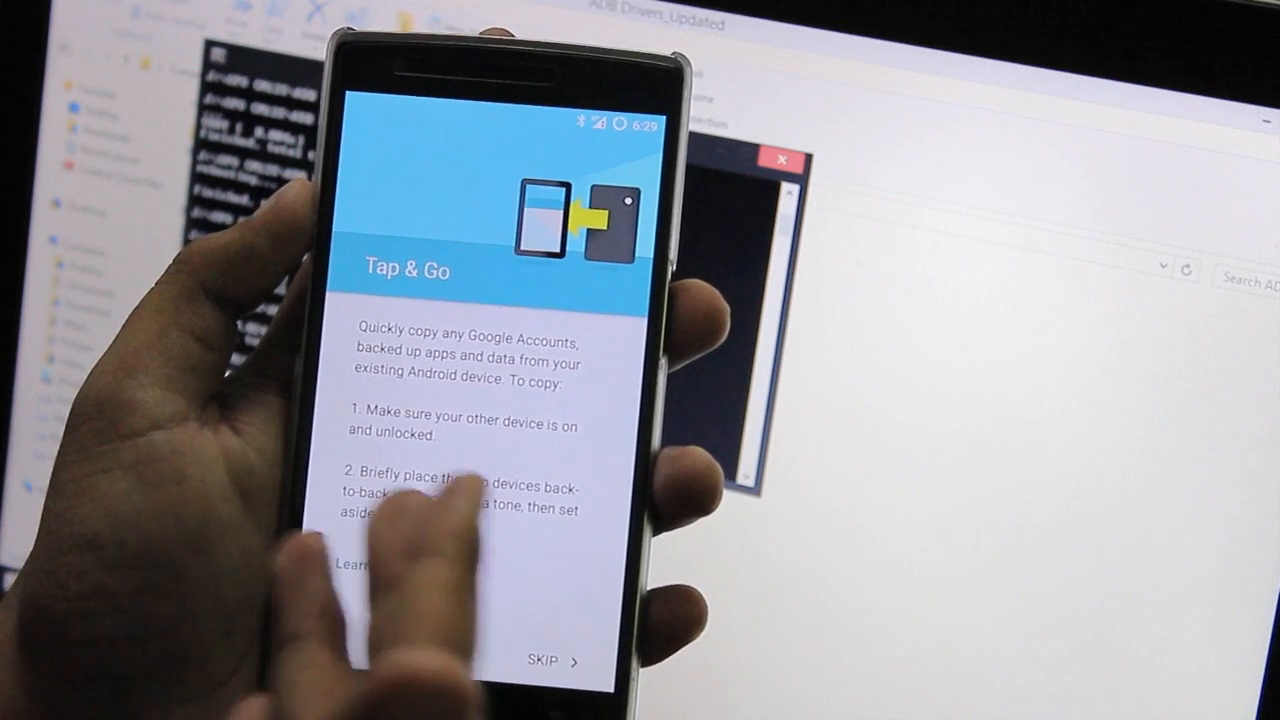
left_click(550, 660)
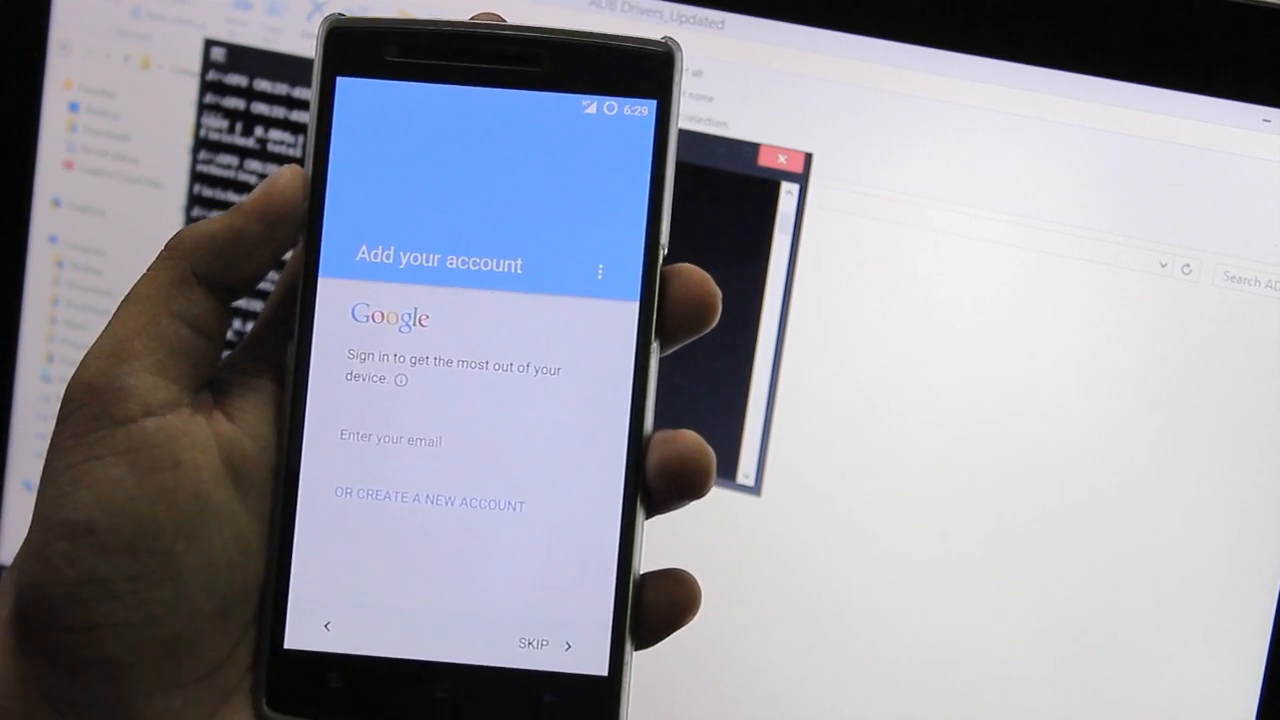
left_click(547, 645)
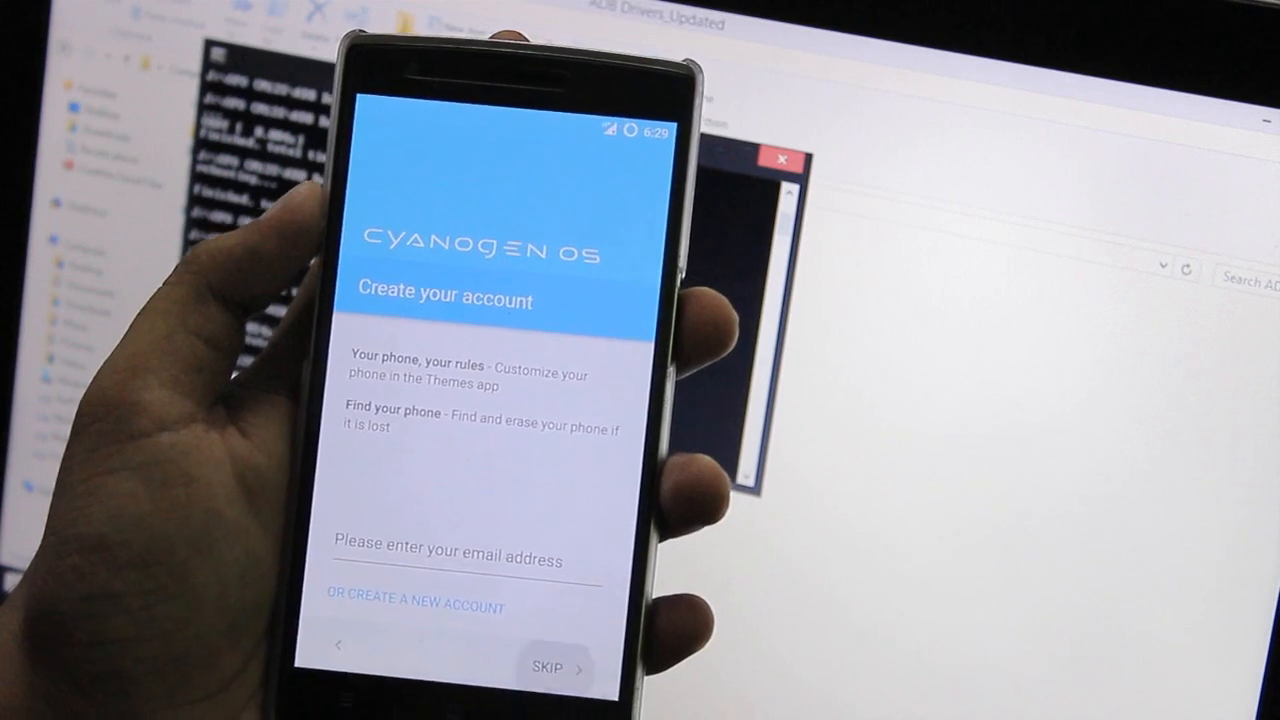
left_click(548, 667)
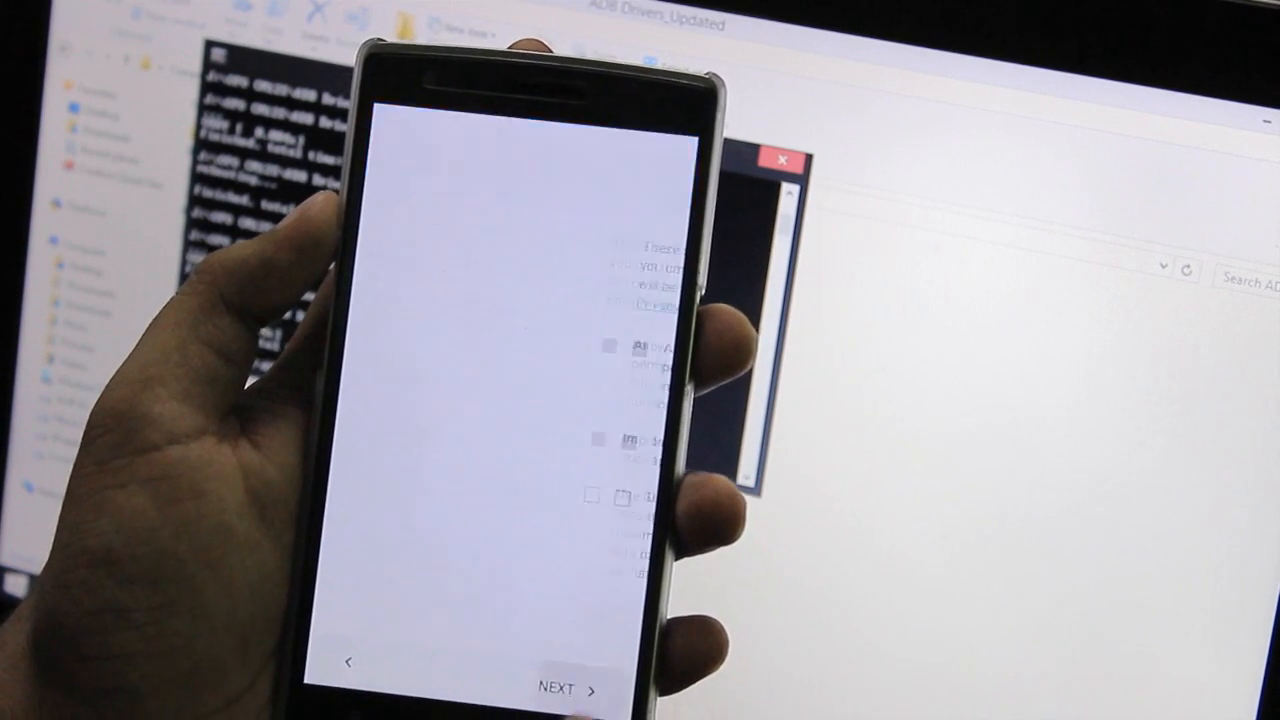
left_click(566, 689)
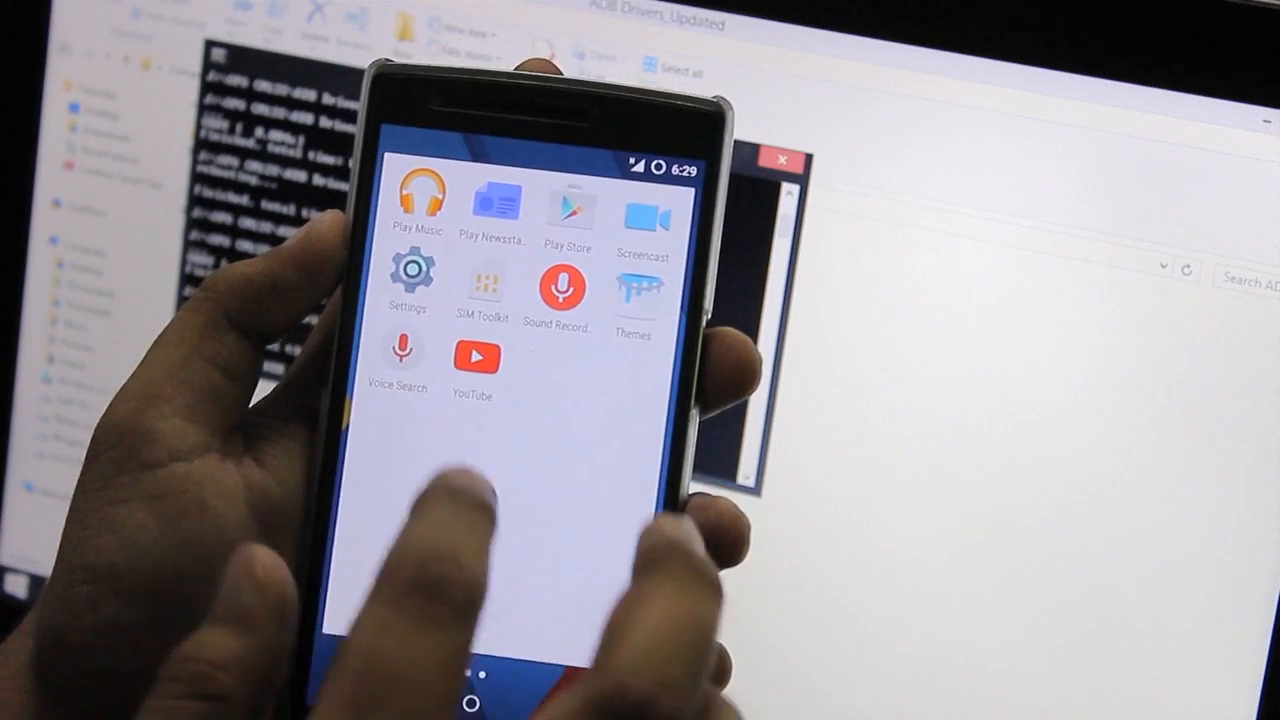
In Settings > Developer options, switch off Update Cyanogen recovery and confirm with OK
left_click(407, 280)
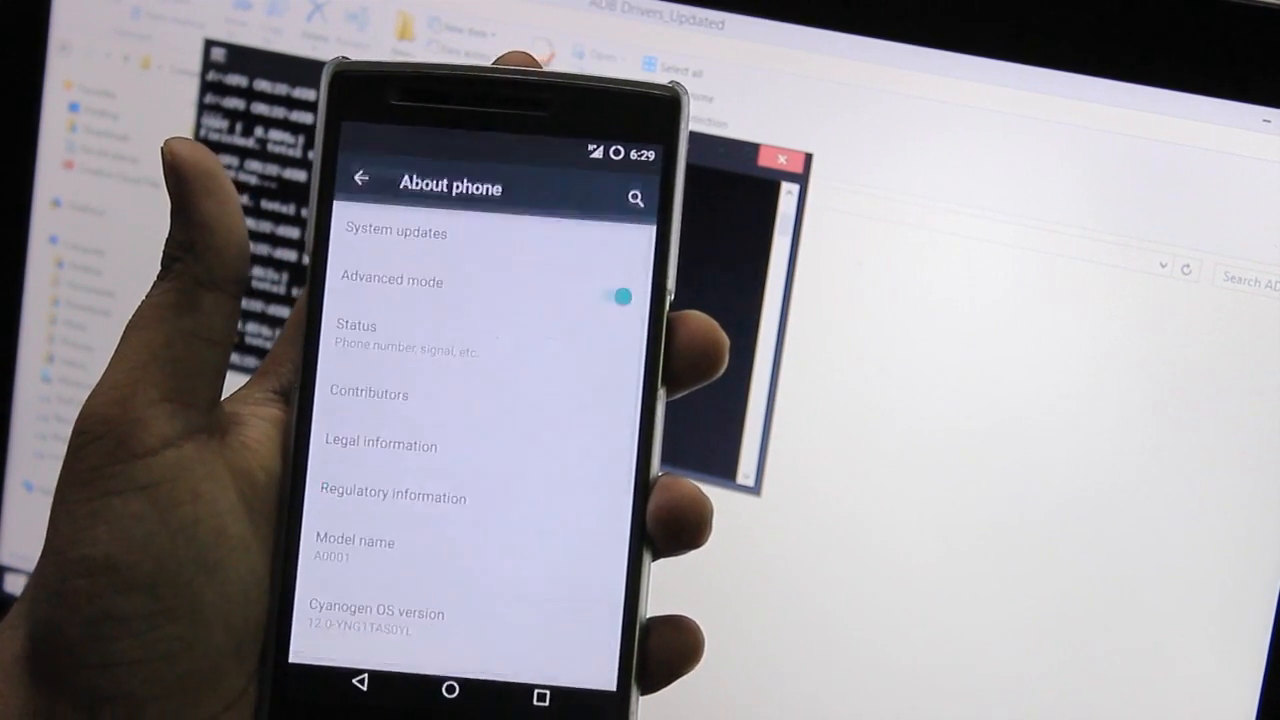
scroll("down", 3)
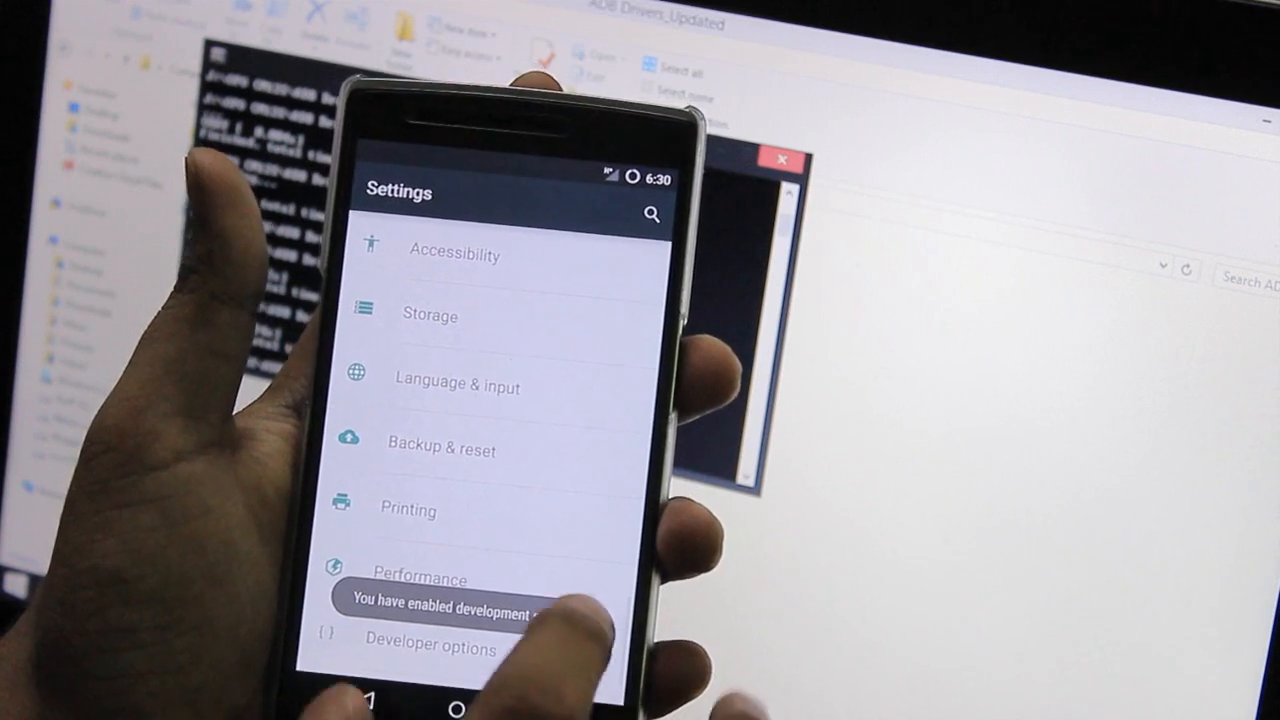
left_click(432, 648)
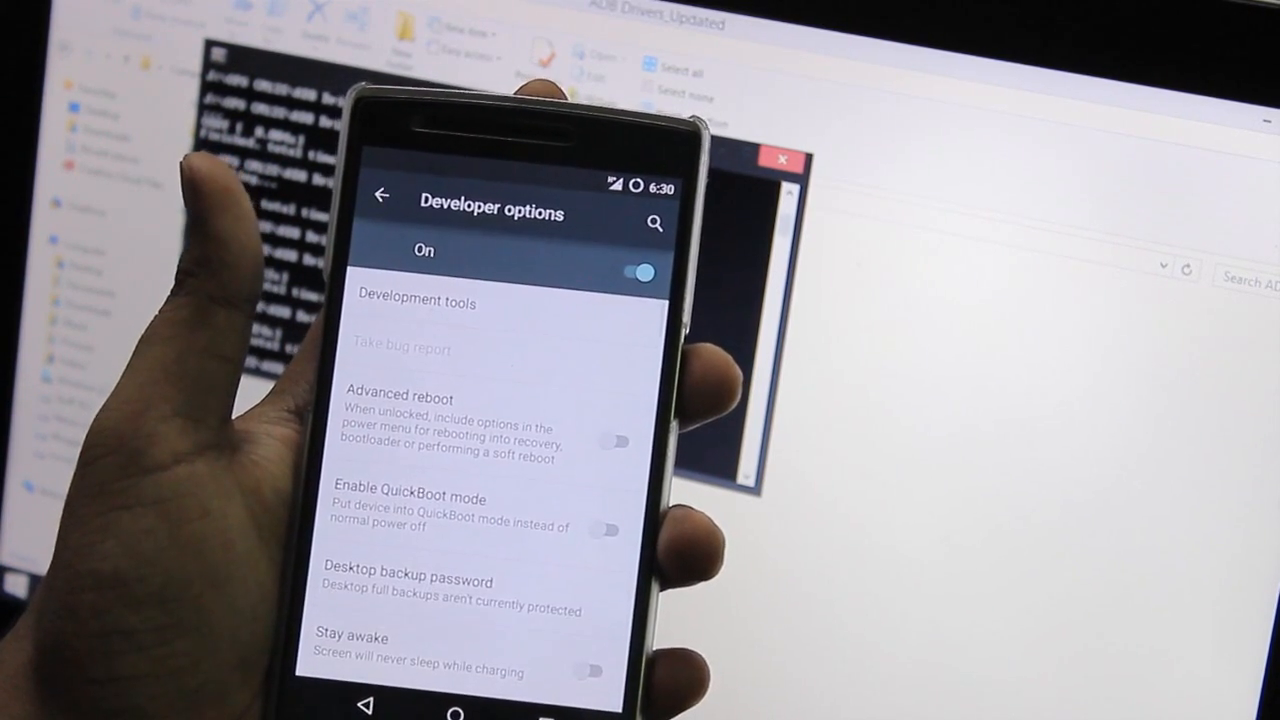
scroll("down", 3)
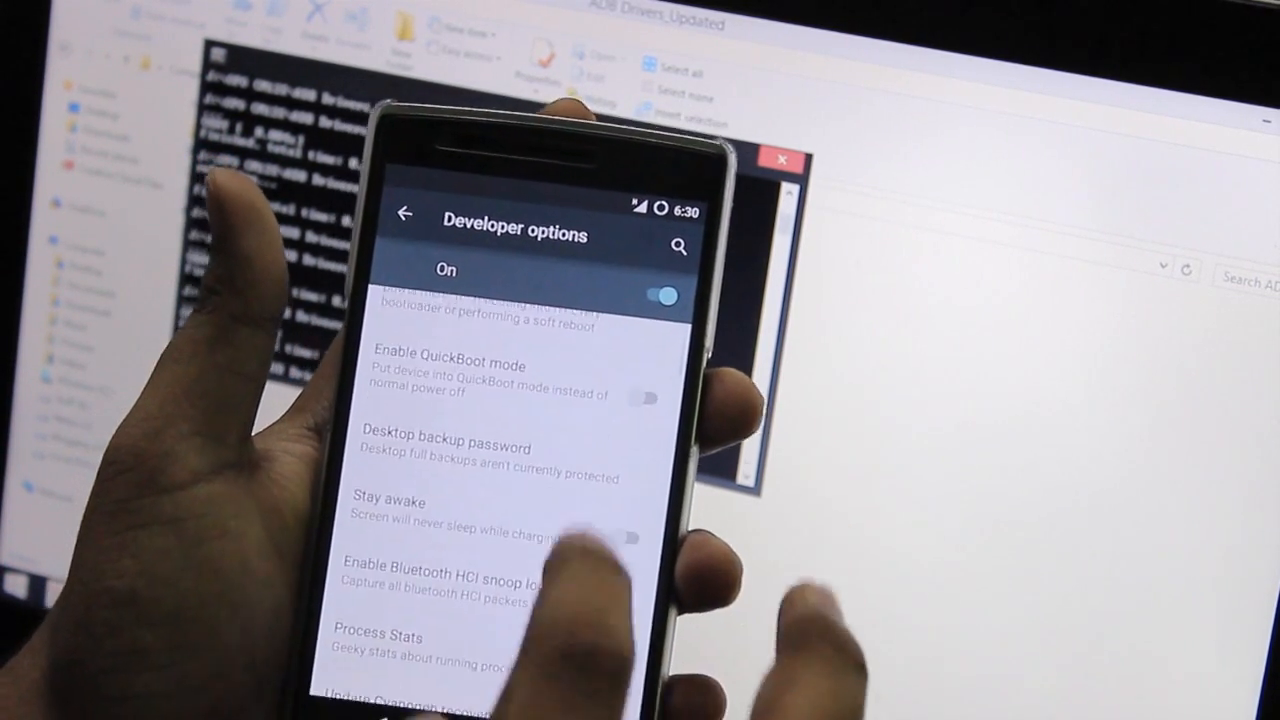
scroll("down", 3)
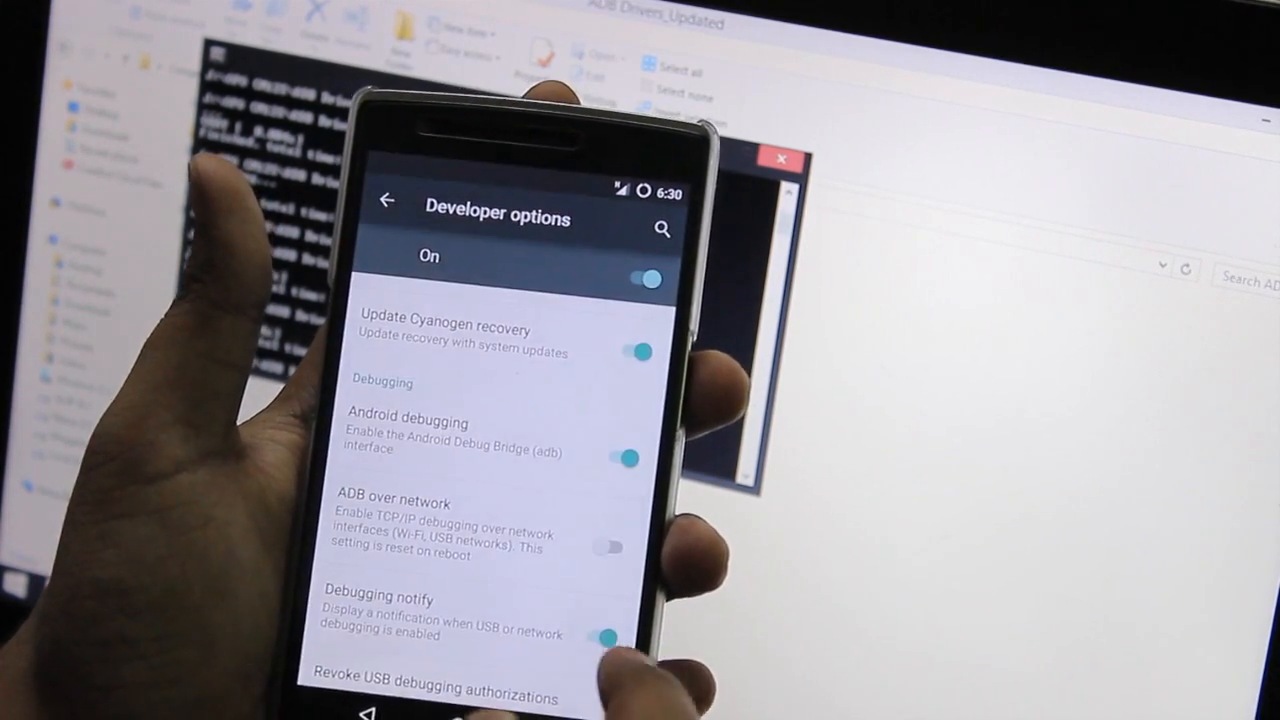
left_click(629, 351)
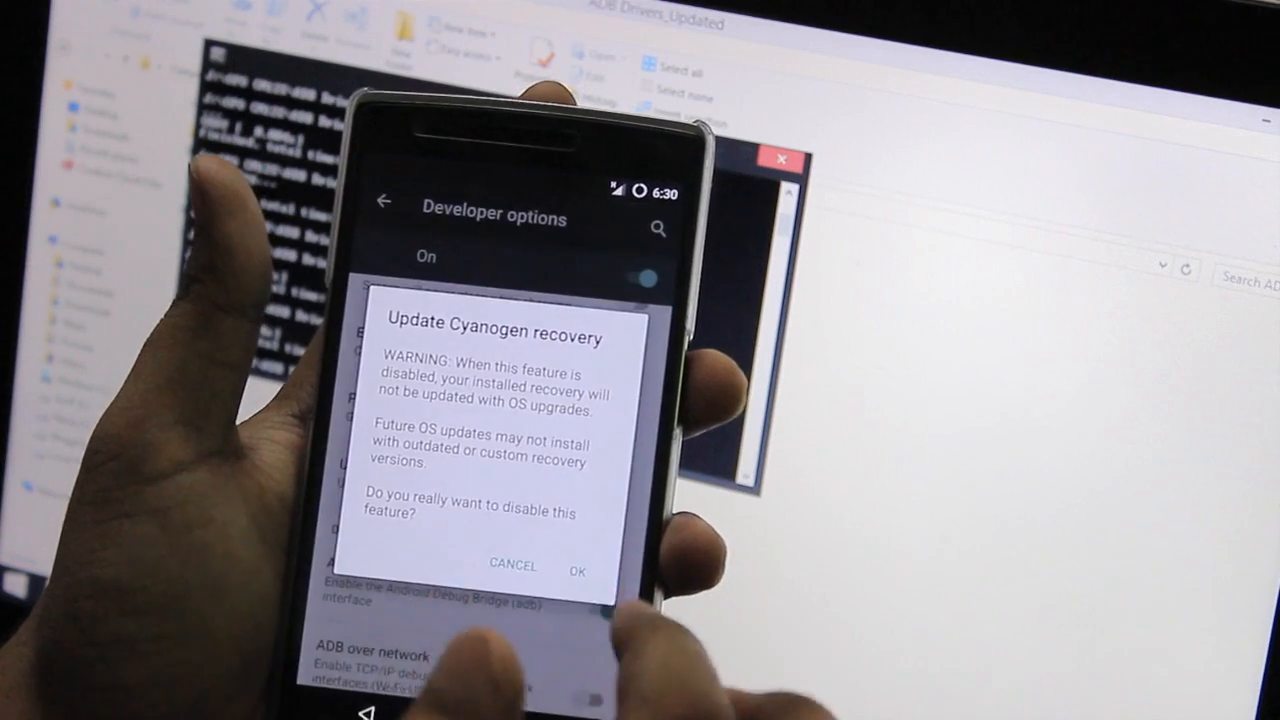
left_click(577, 571)
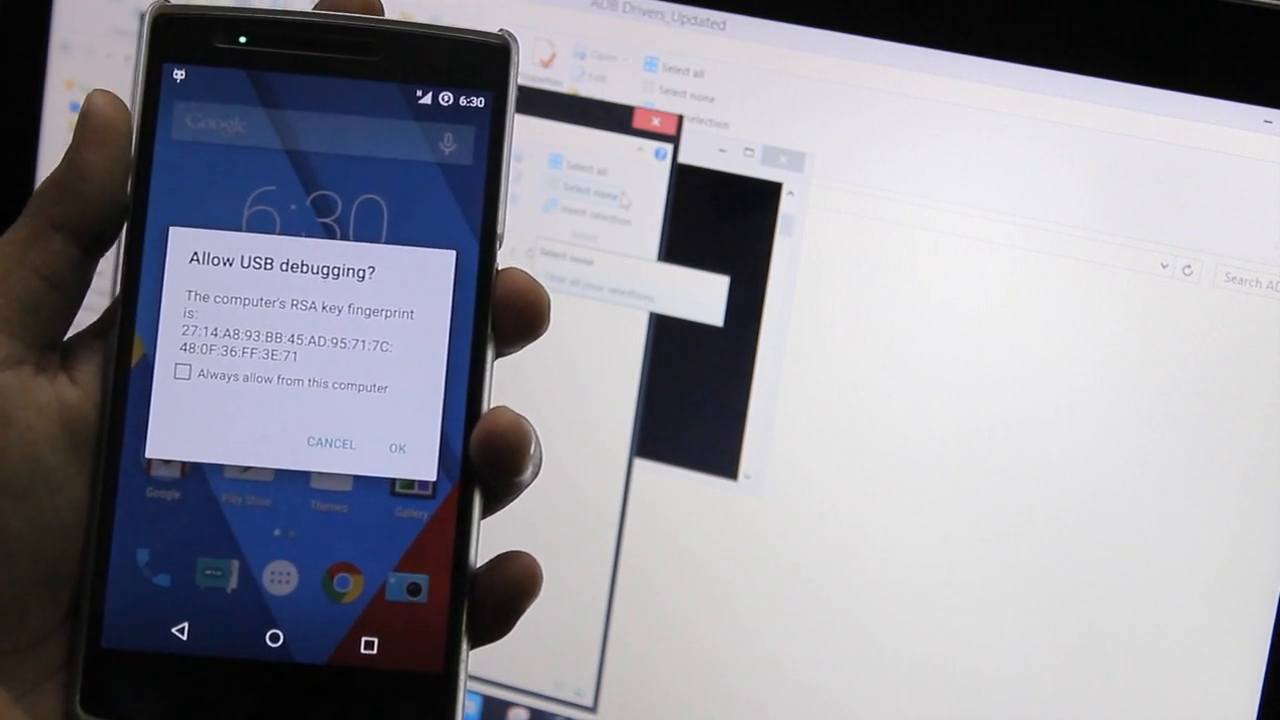
Allow USB debugging from this computer and run adb reboot bootloader
left_click(200, 402)
type("adb r")
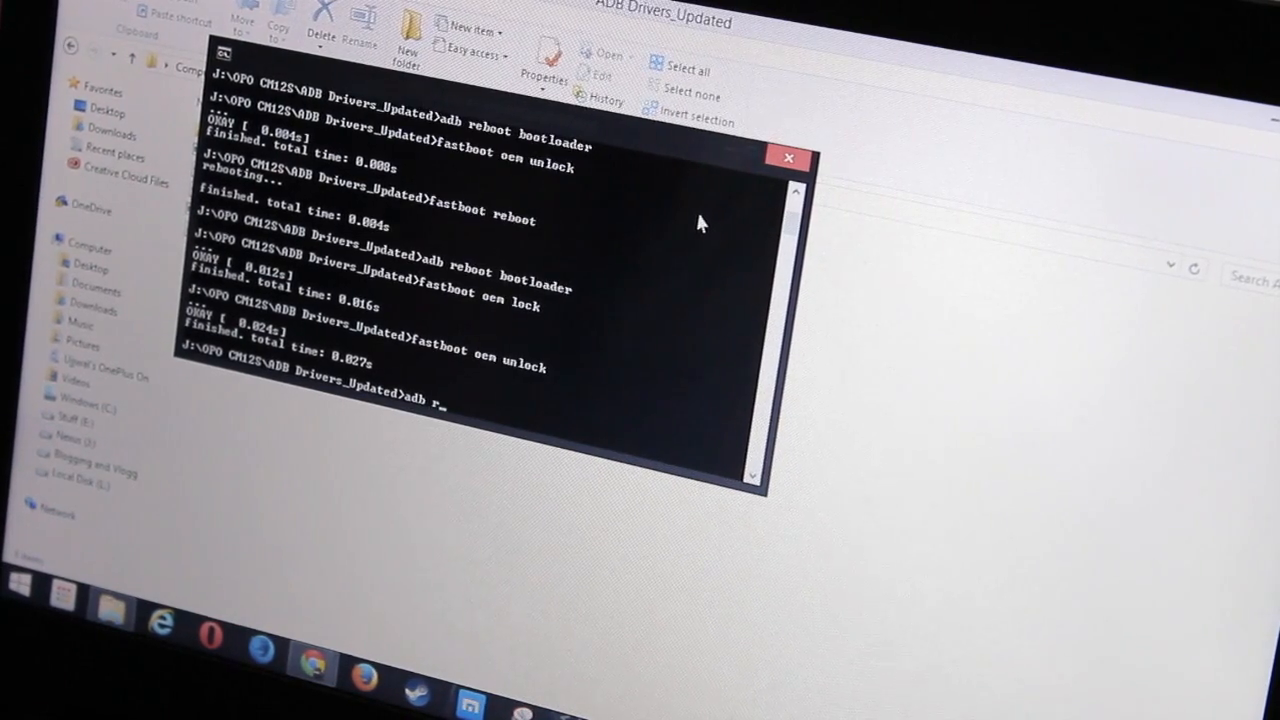
type("eboot b")
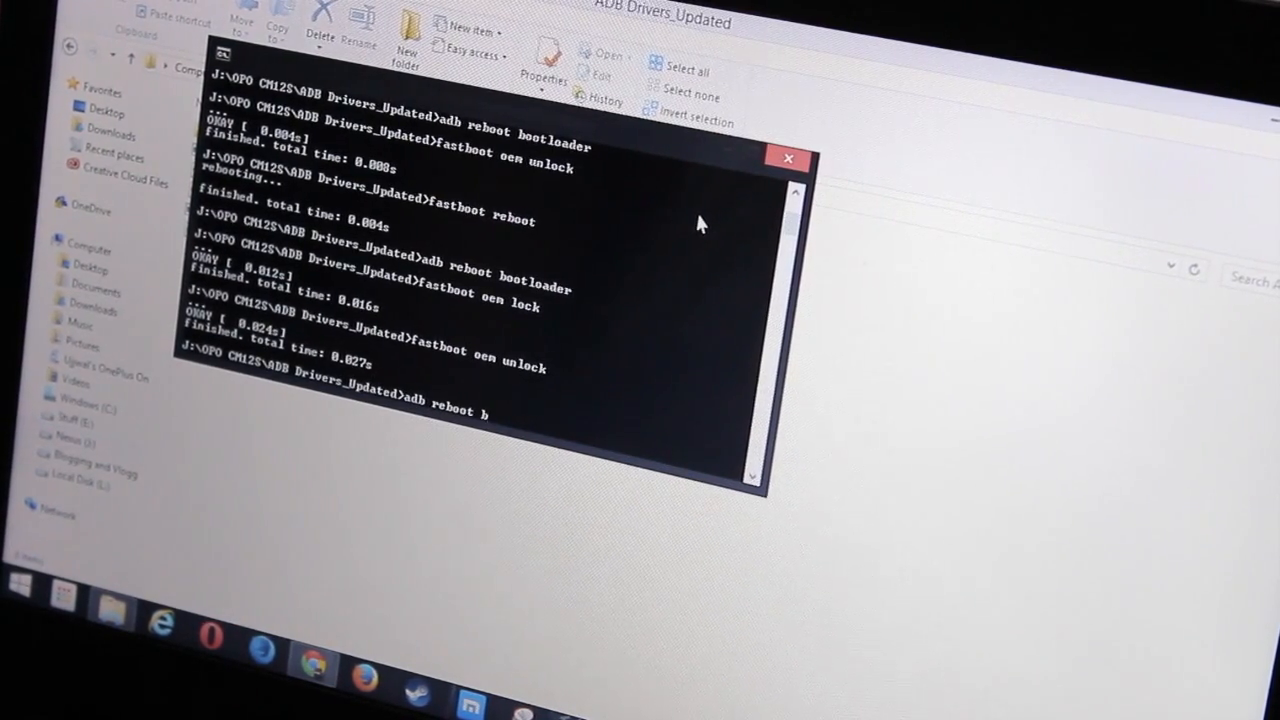
type("ootloader")
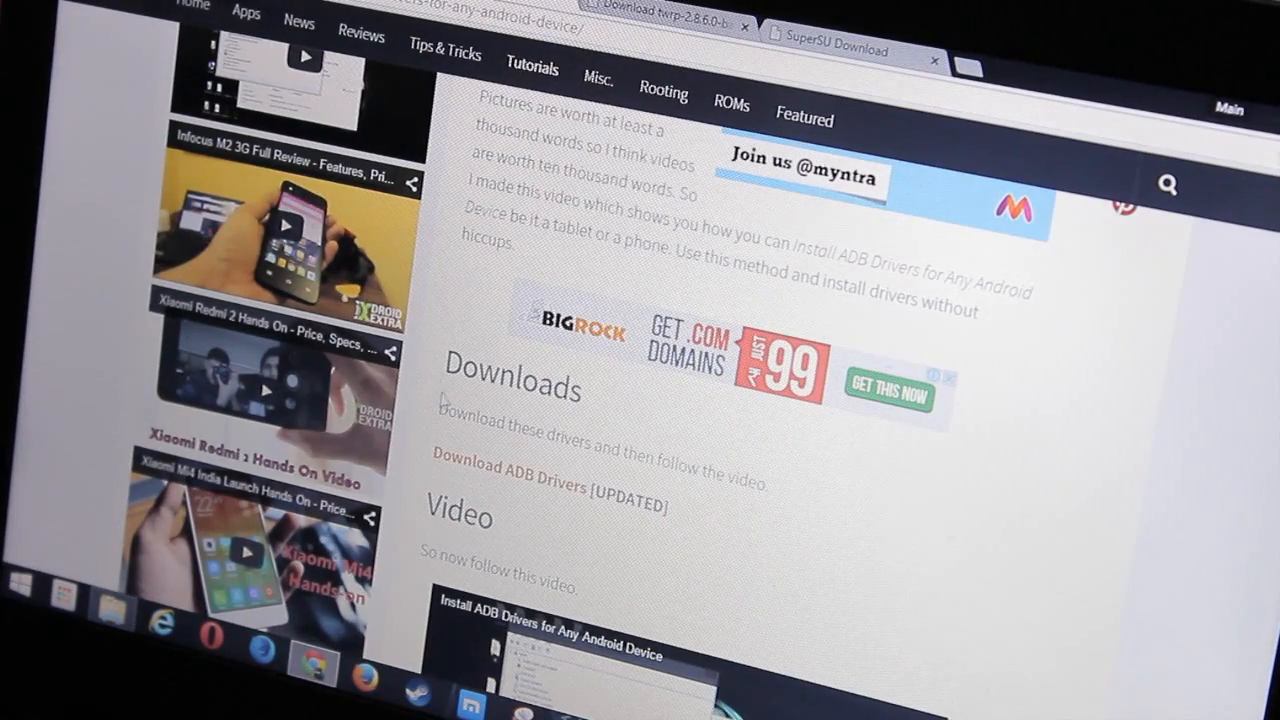
Scroll the DroidExtra guide down to the Install TWRP on OnePlus One heading
scroll("down", 3)
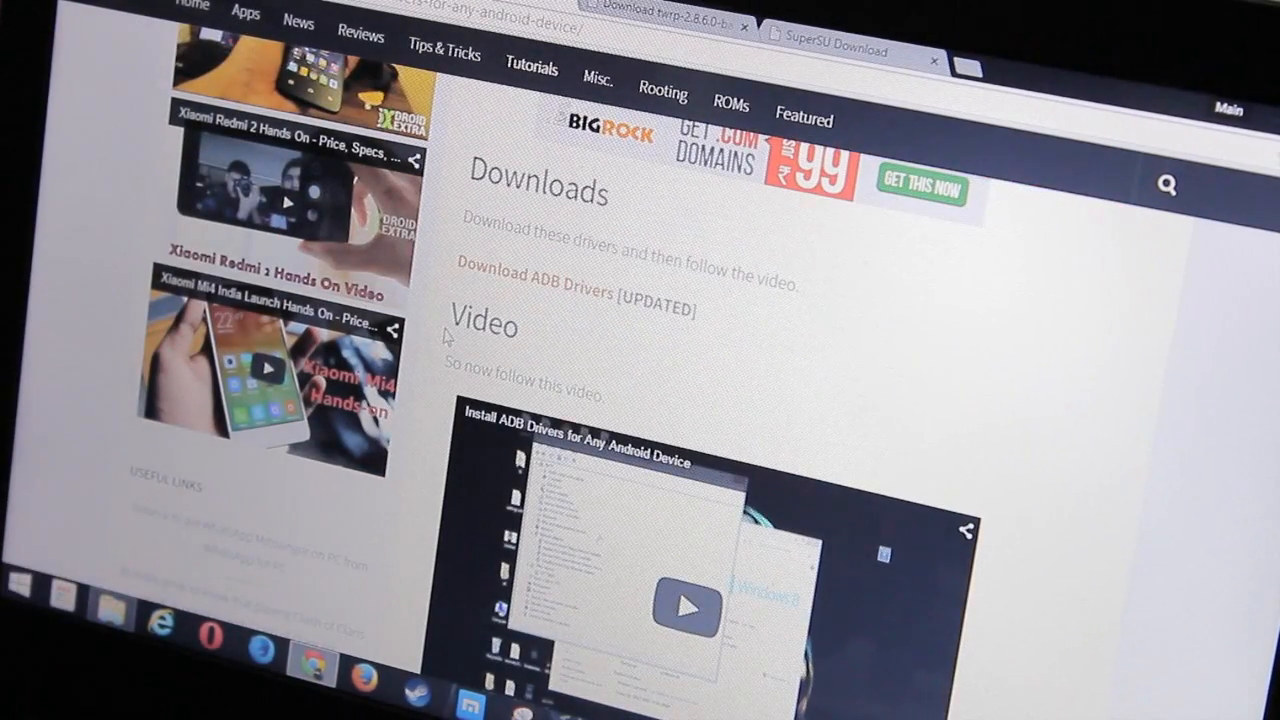
scroll("down", 3)
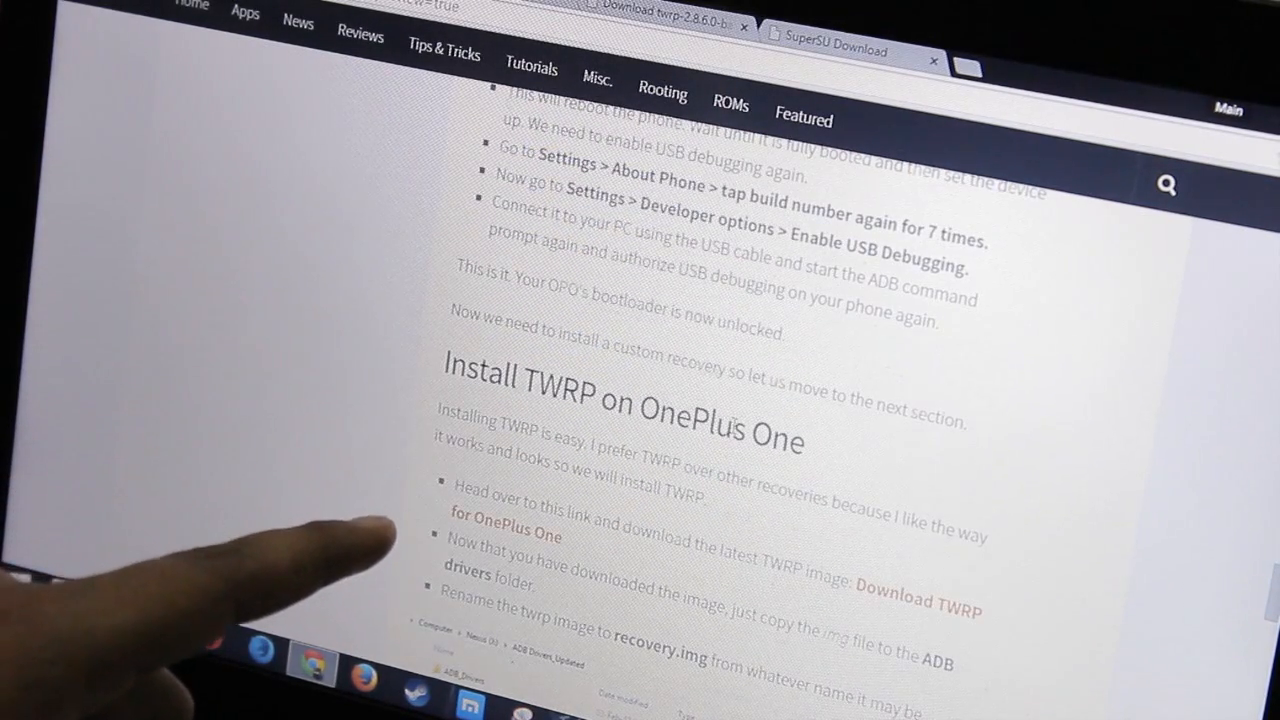
scroll("down", 3)
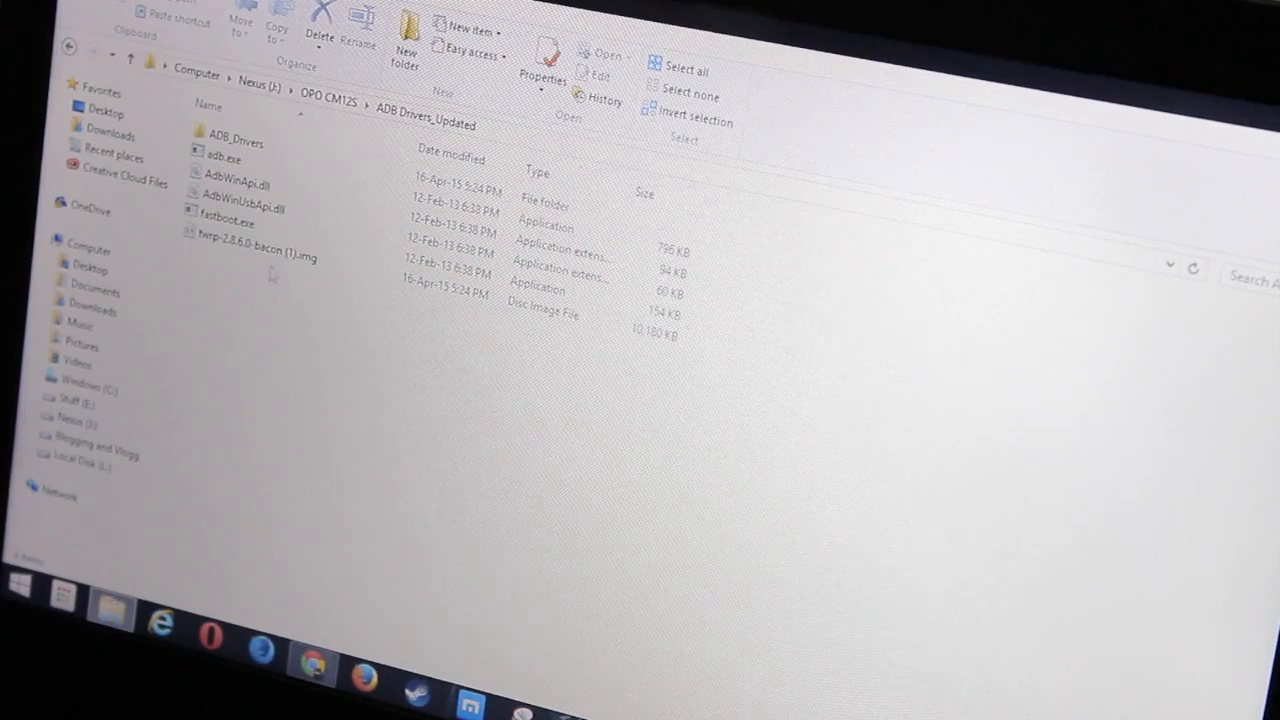
Rename the downloaded TWRP image file to recovery.img
left_click(255, 257)
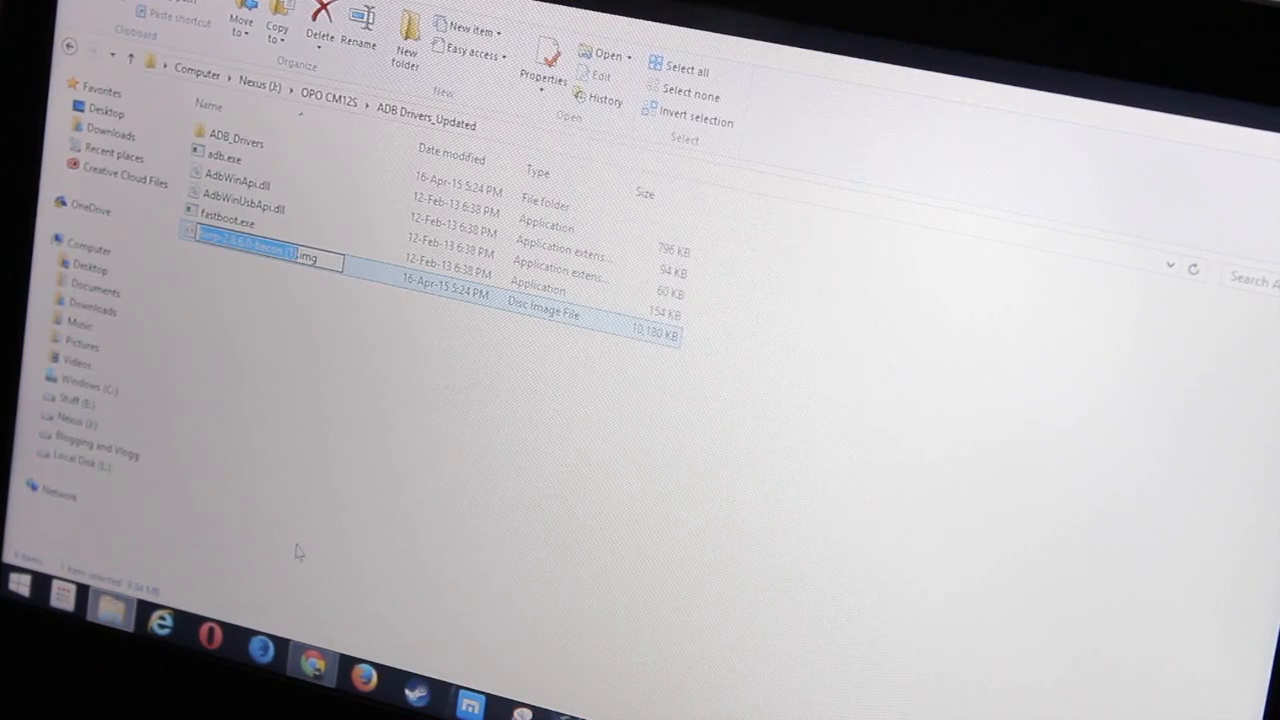
type("recovery.img")
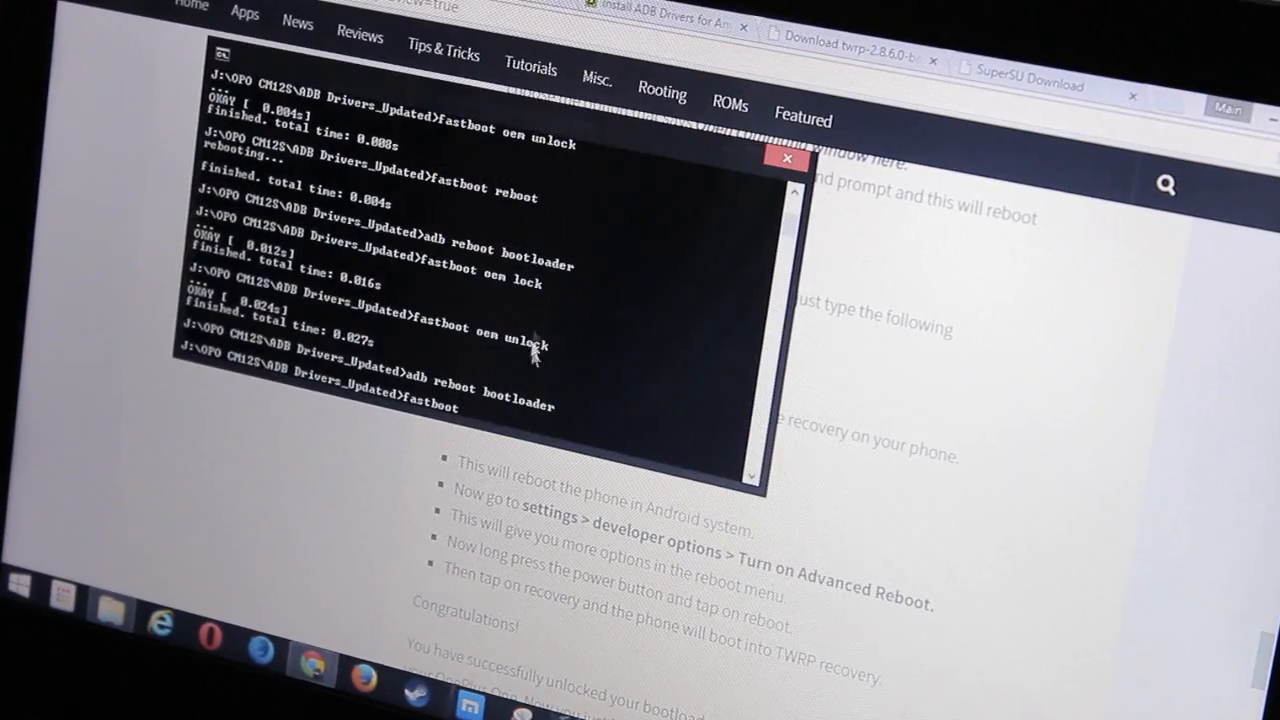
mouse_move(510, 420)
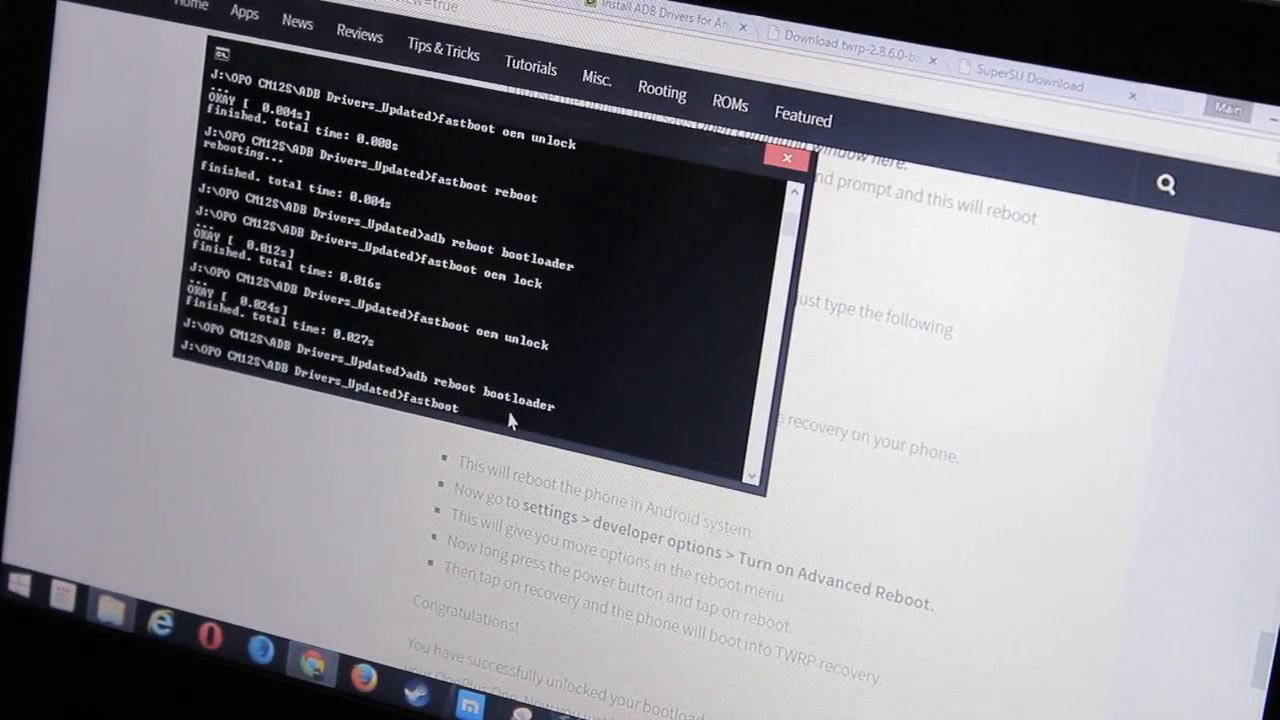
Flash recovery.img to the recovery partition with fastboot, then run fastboot reboot
type("flash recovery recovery.img")
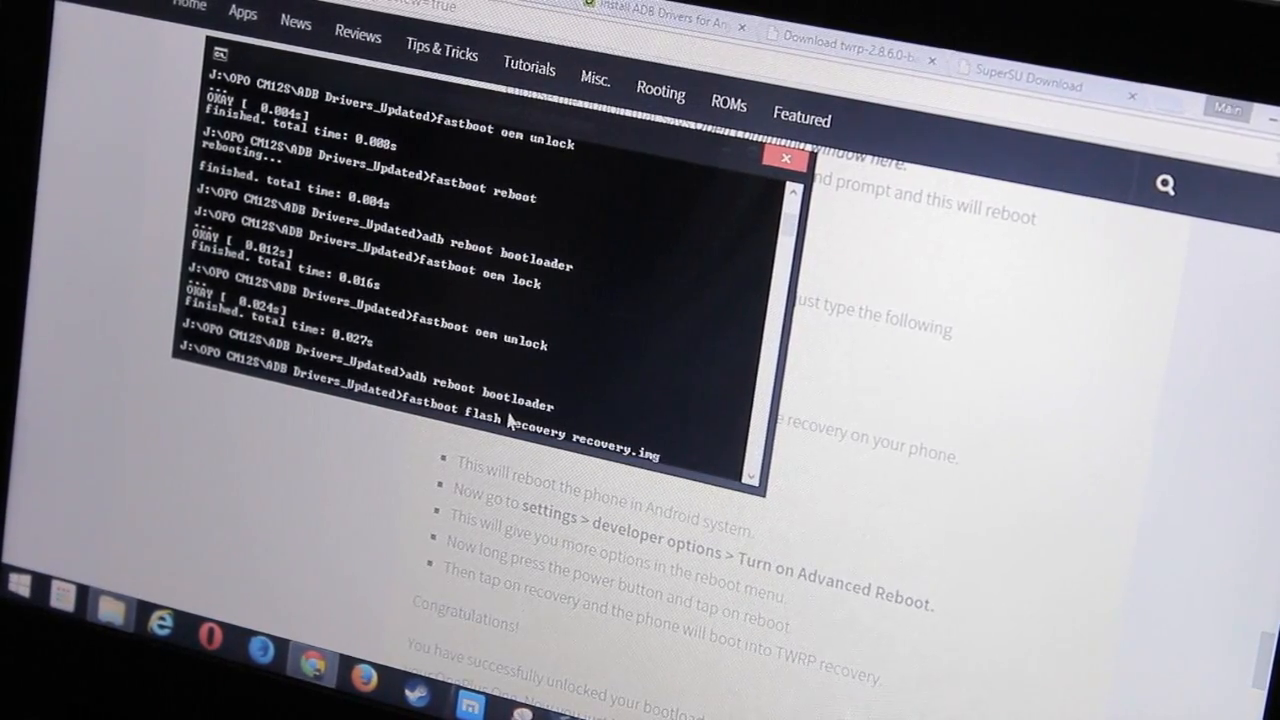
key("enter")
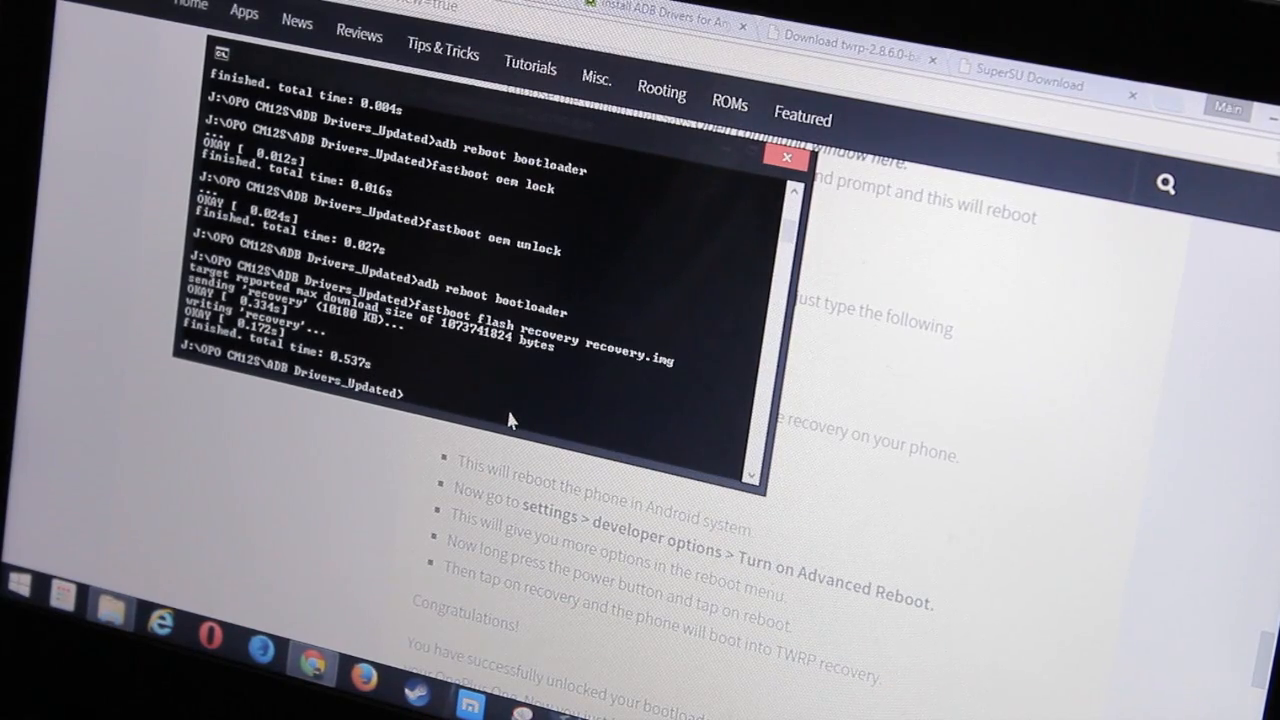
type("fastboot rebo")
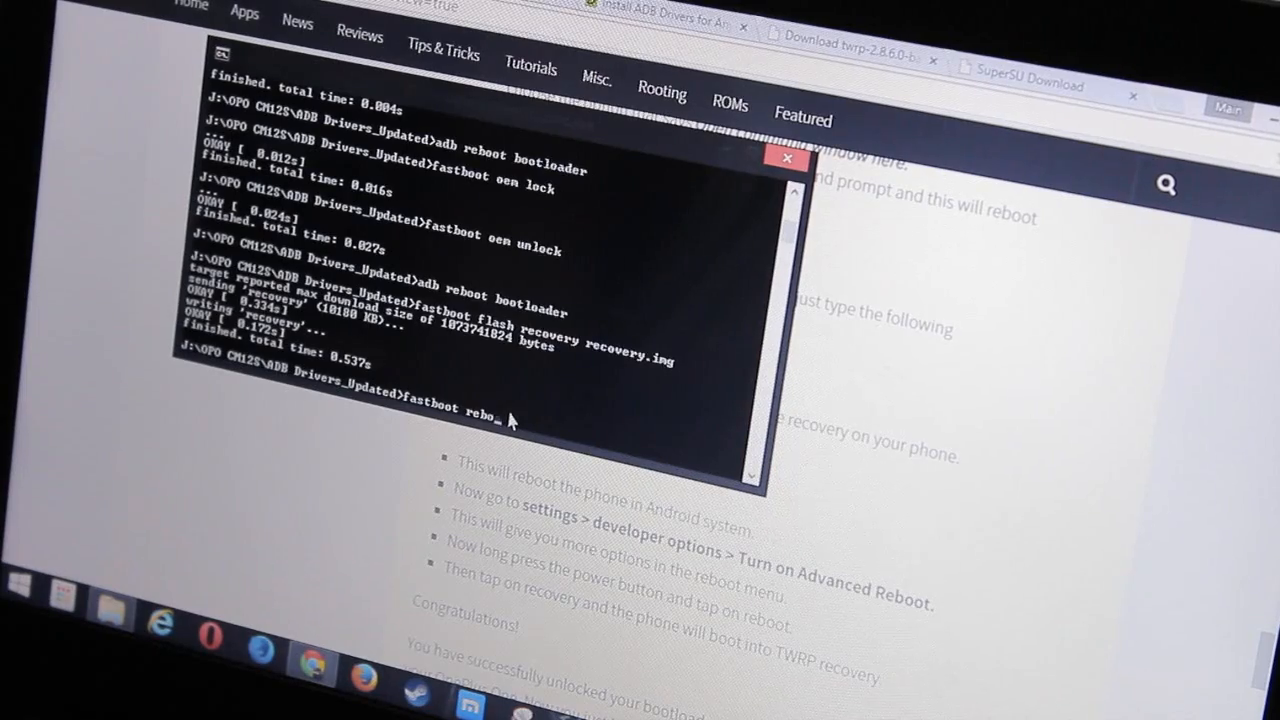
key("Return")
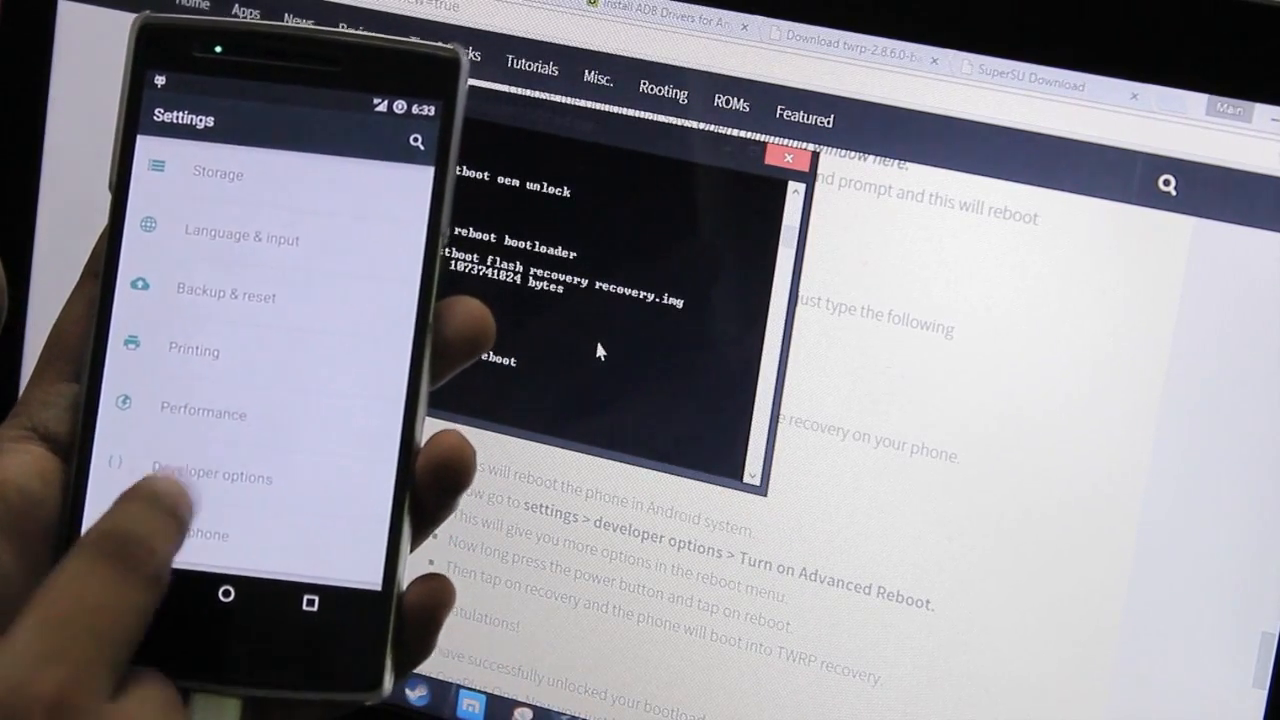
Turn on Advanced reboot in Developer options and reboot the phone into Recovery
left_click(211, 476)
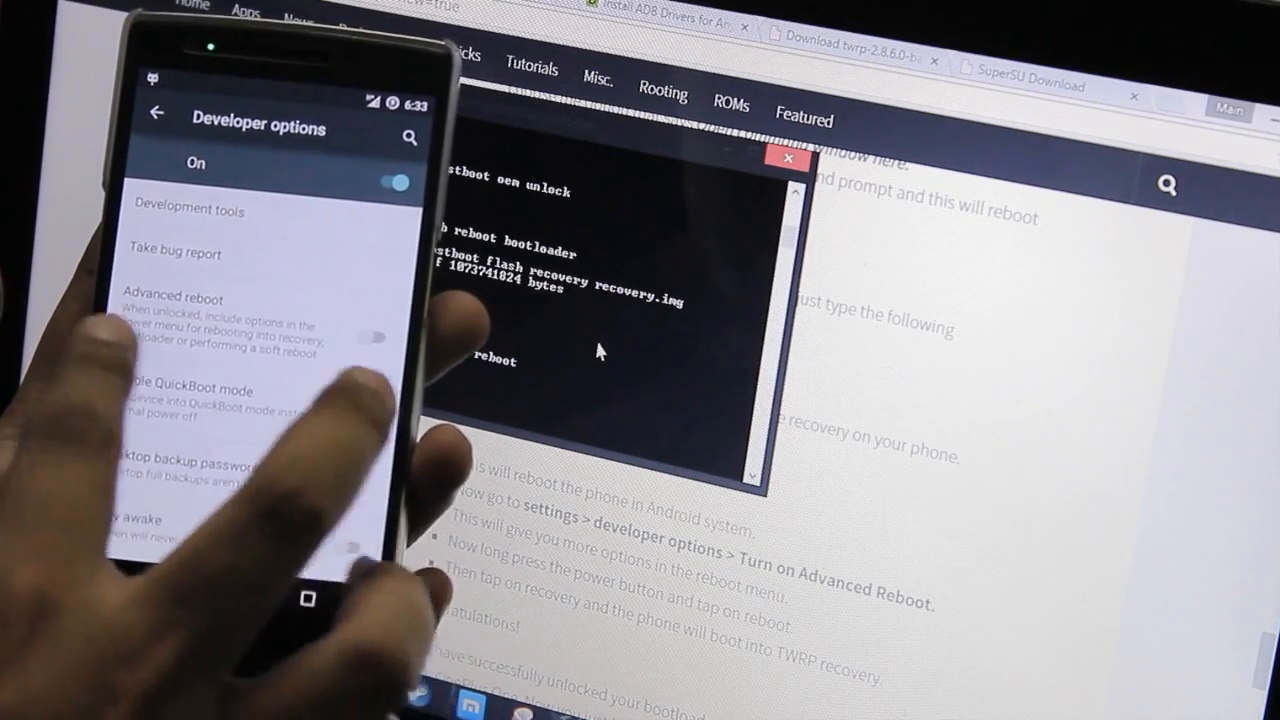
left_click(372, 337)
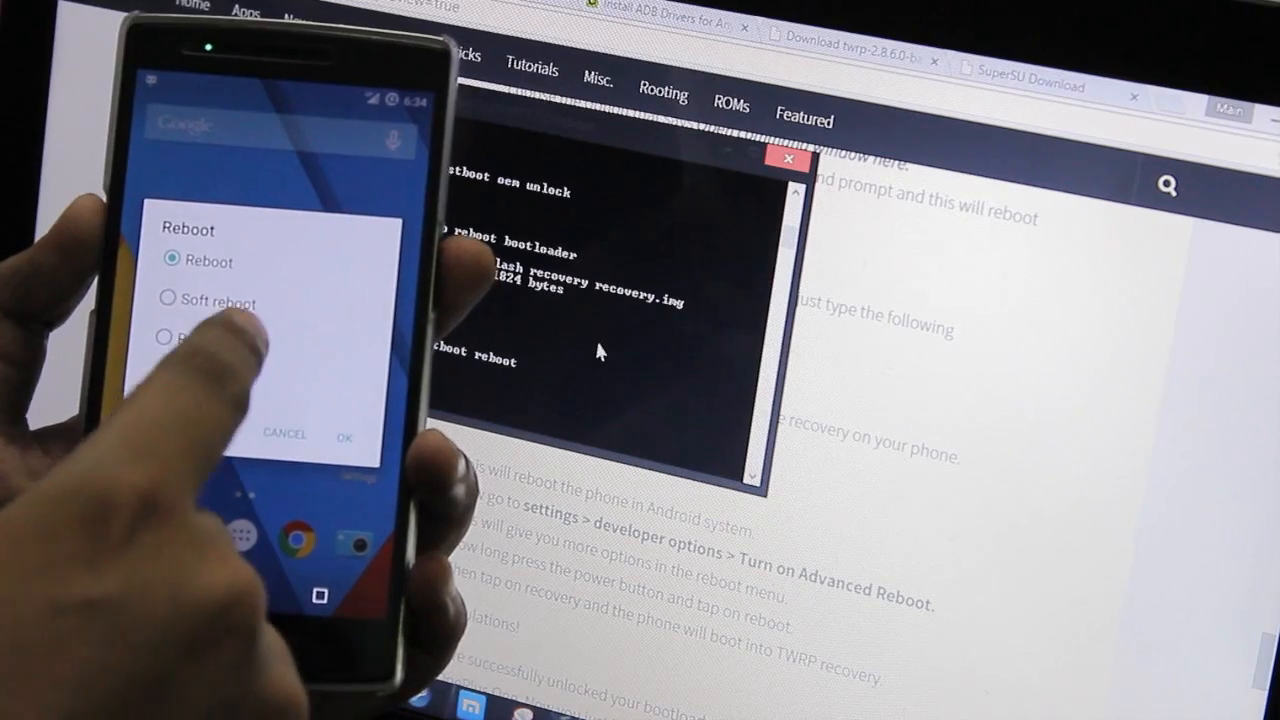
left_click(190, 333)
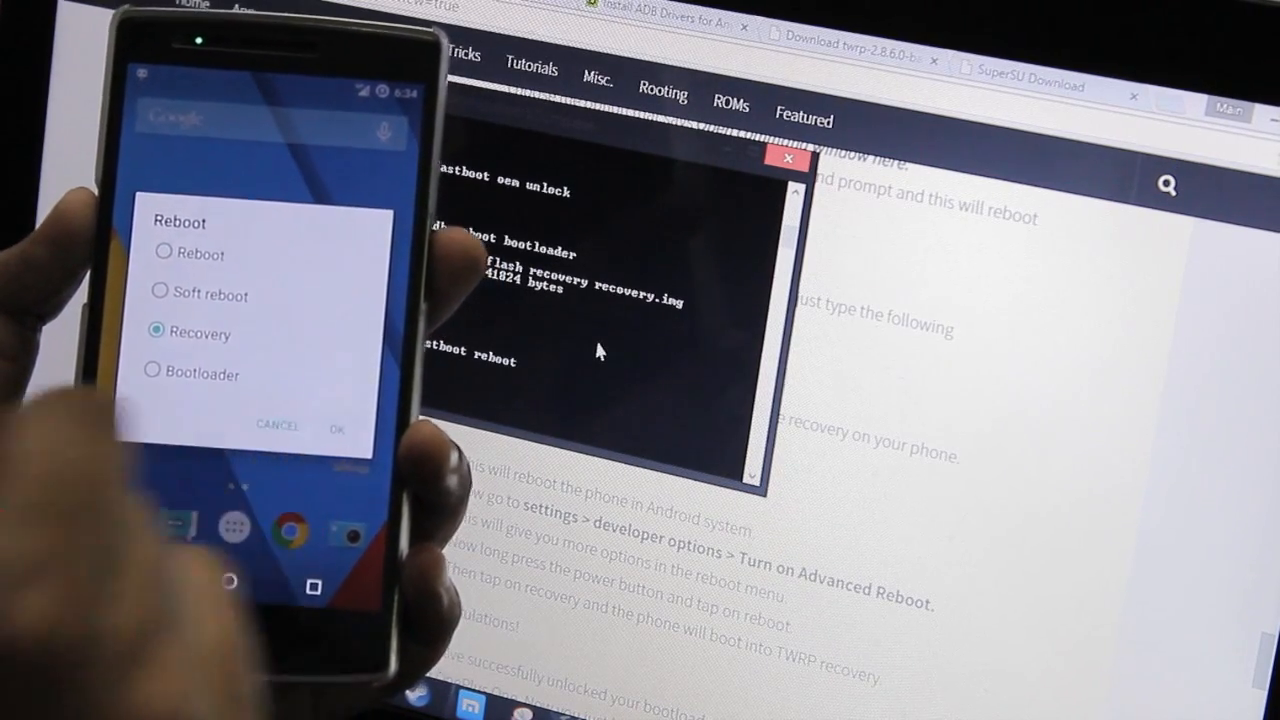
left_click(336, 428)
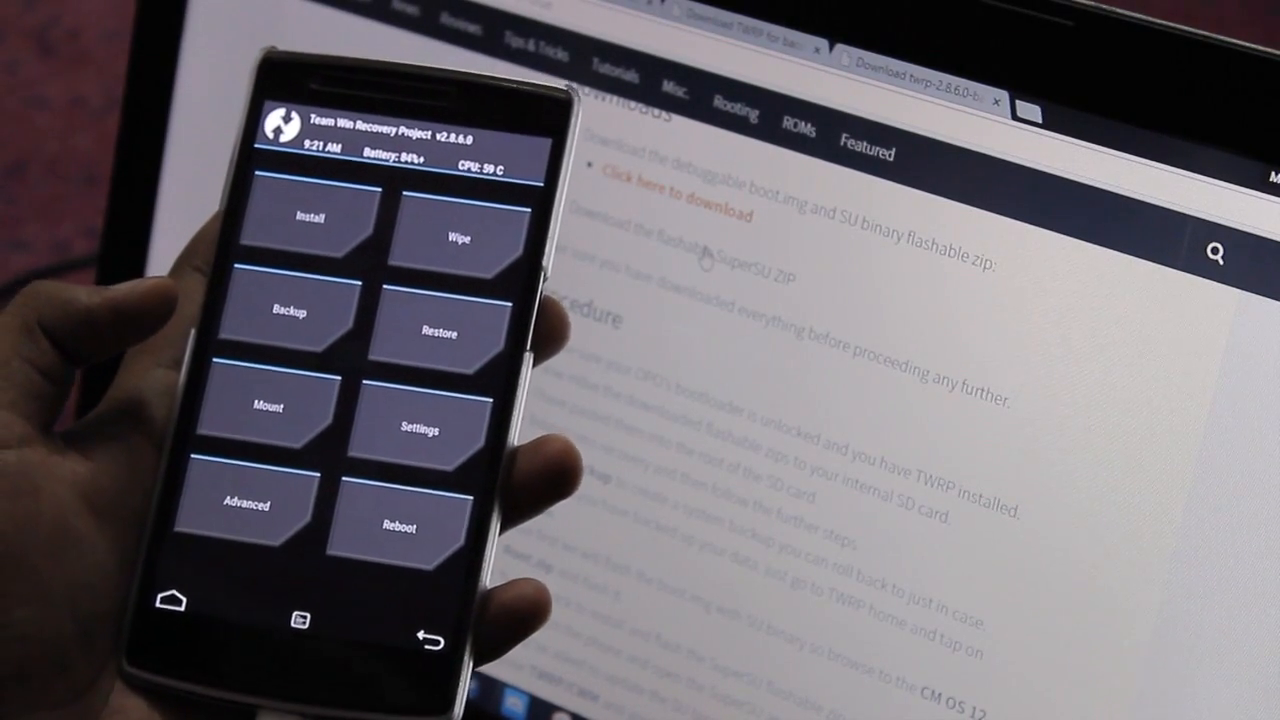
Choose Install from the TWRP 2.8.6.0 main menu to flash a zip
left_click(310, 217)
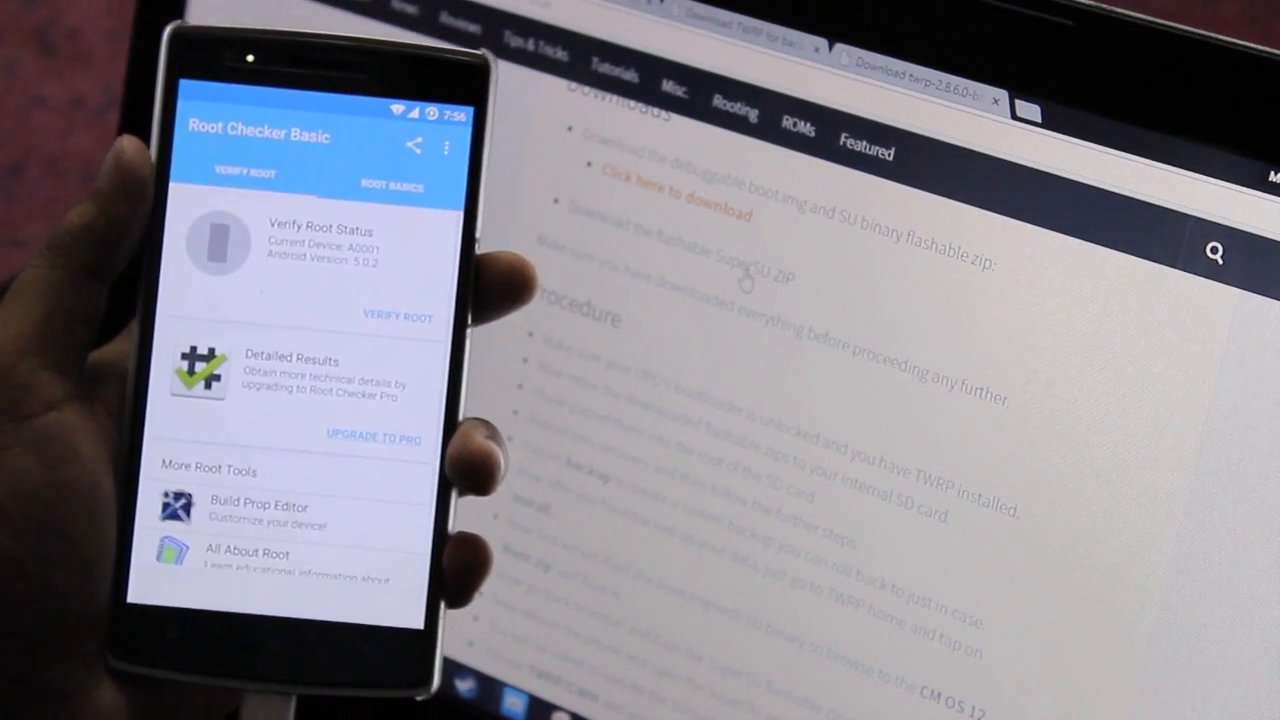
Verify root in Root Checker, allow root access, then open the app drawer
left_click(398, 318)
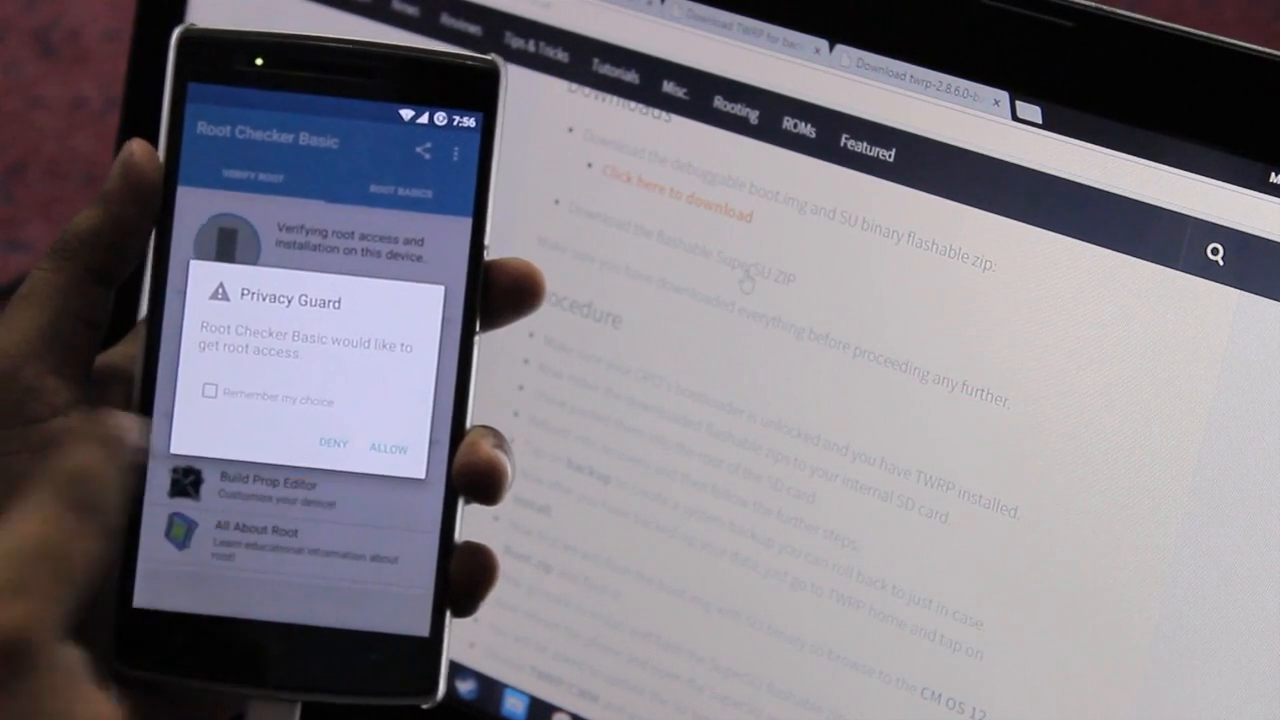
left_click(389, 447)
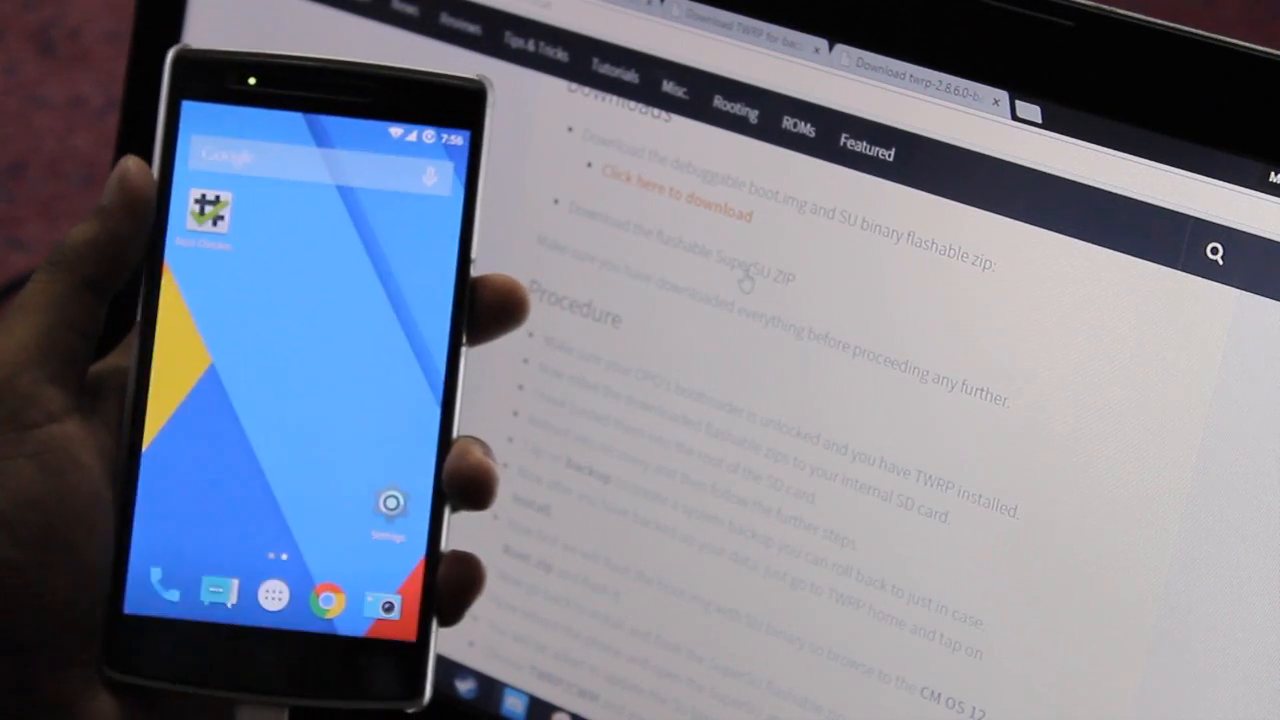
left_click(273, 595)
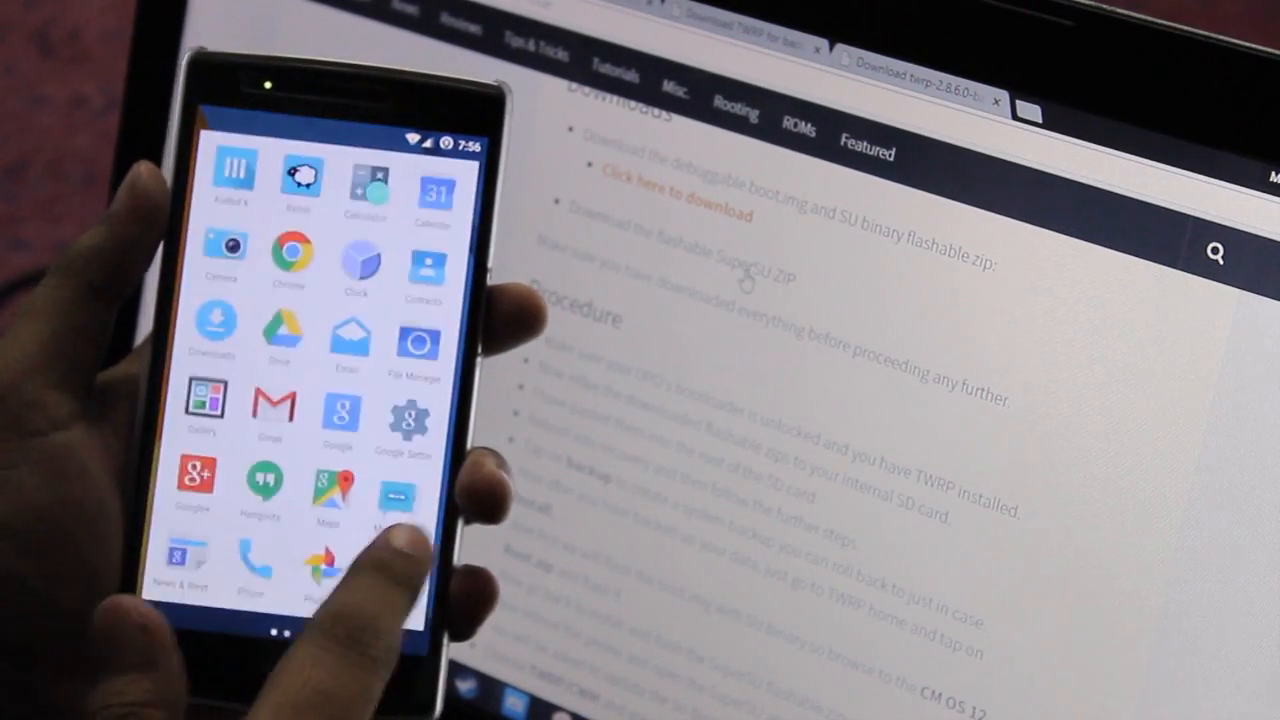
scroll("left", 3)
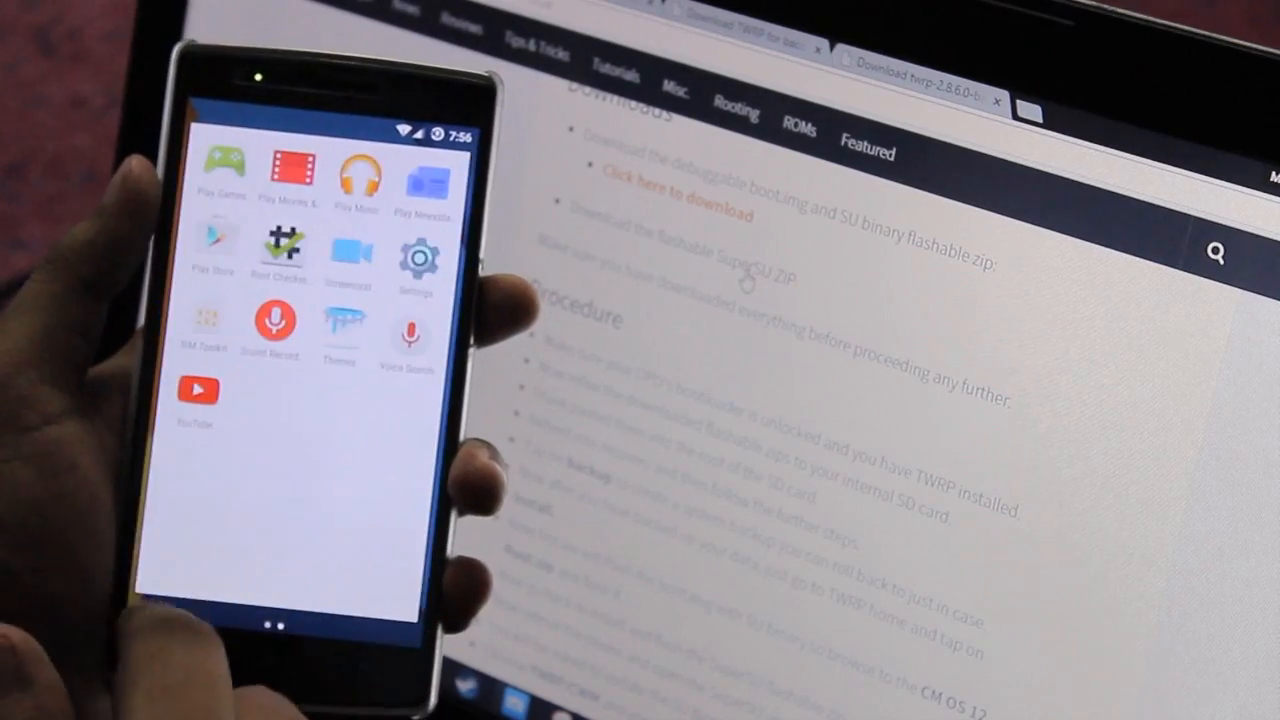